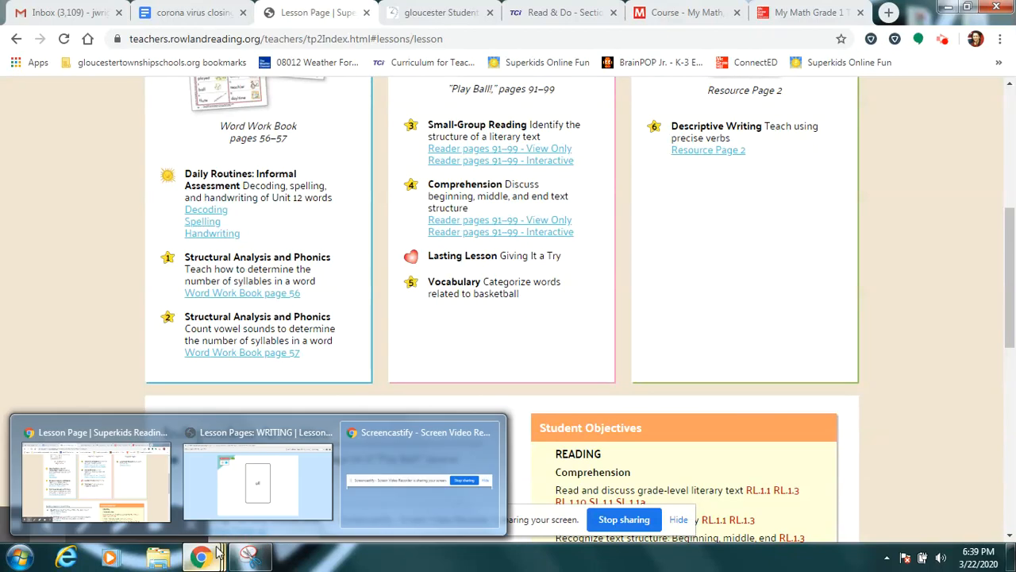
# - Bring the Lesson 3 decoding activity to the front, showing the word card all
pyautogui.click(258, 482)
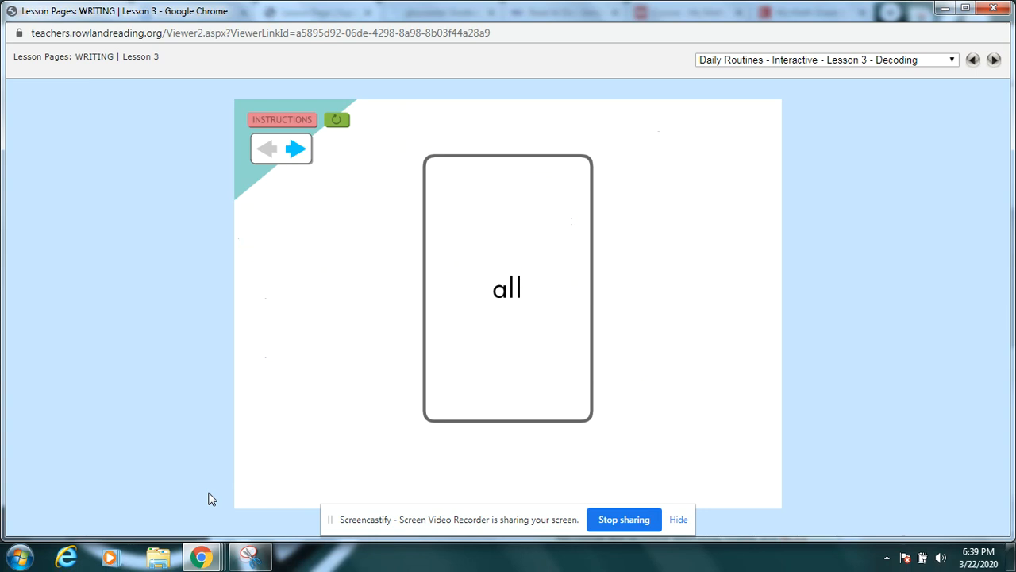
pyautogui.moveTo(299, 327)
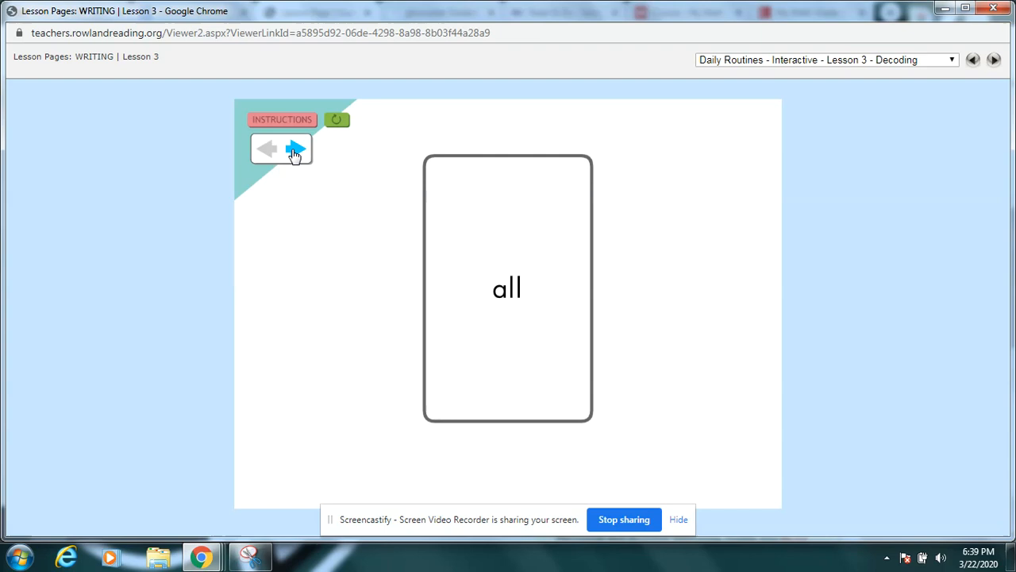
# - Step through the decoding cards call, tall, stall, small, mall, all and hall
pyautogui.click(295, 148)
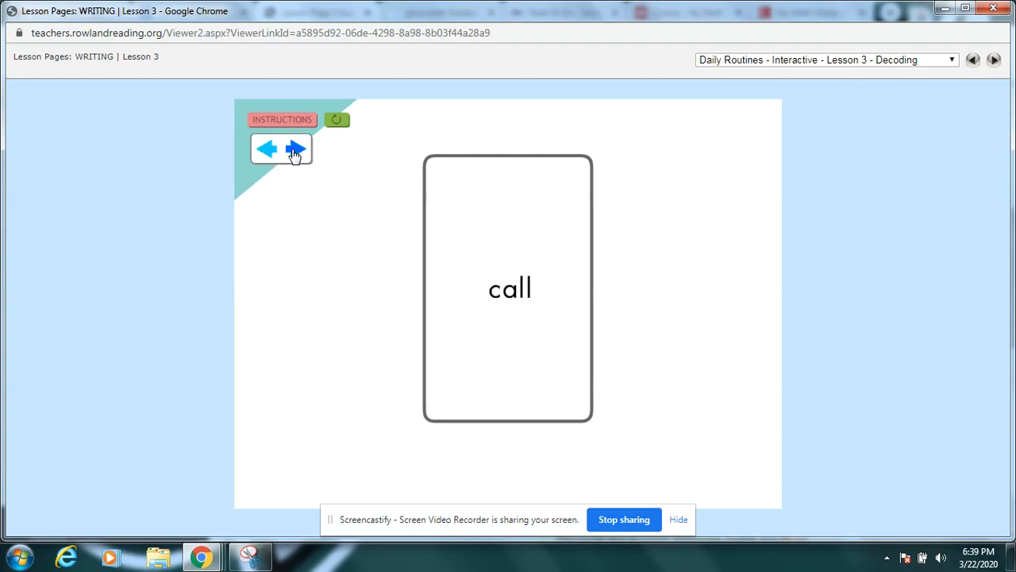
pyautogui.click(295, 149)
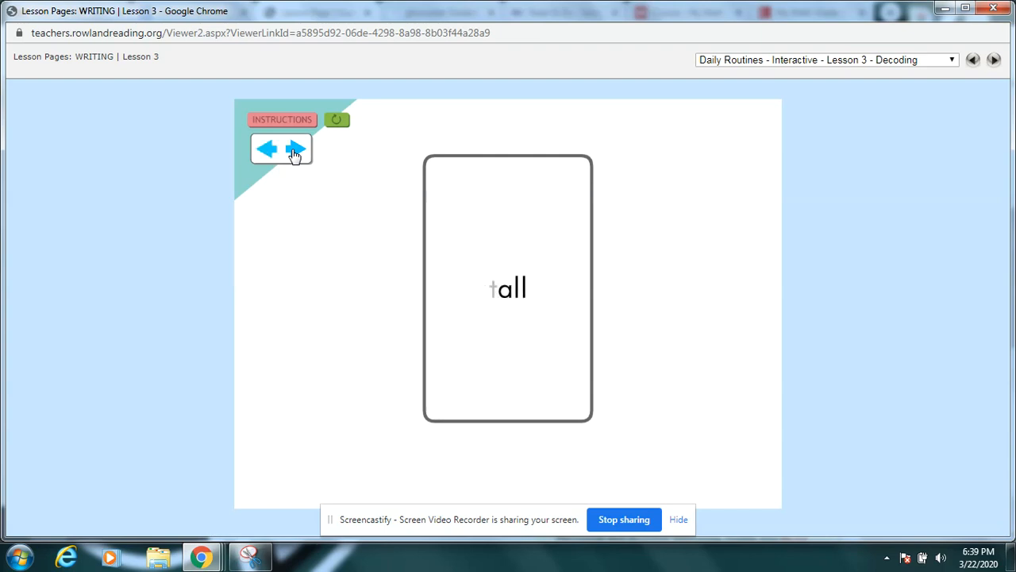
pyautogui.click(295, 149)
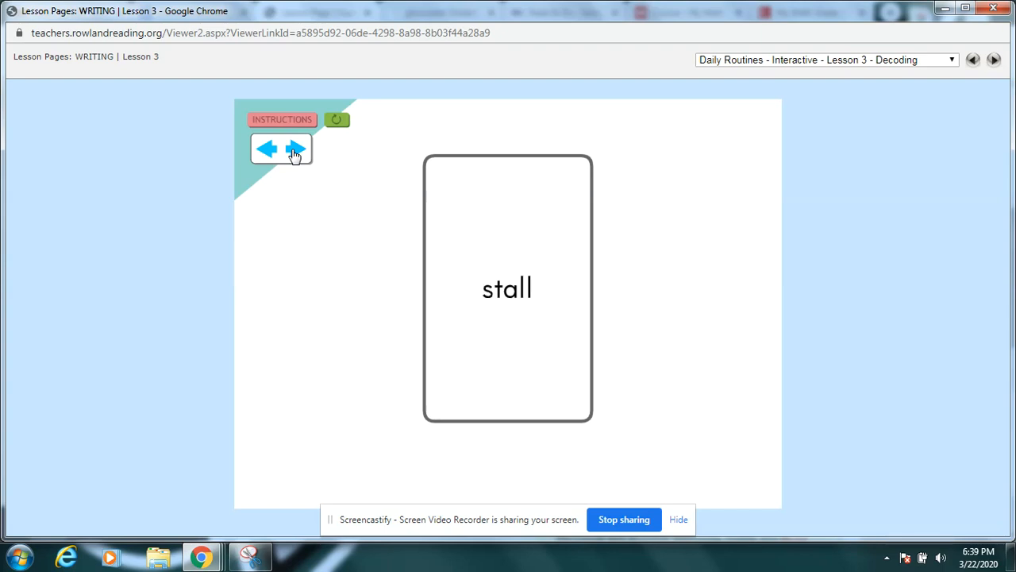
pyautogui.click(295, 149)
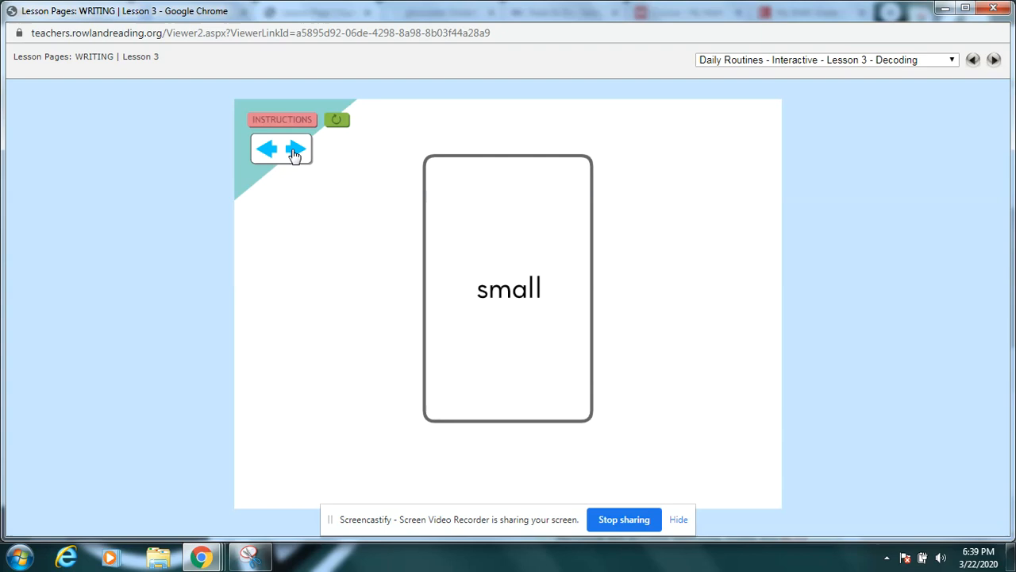
pyautogui.click(295, 150)
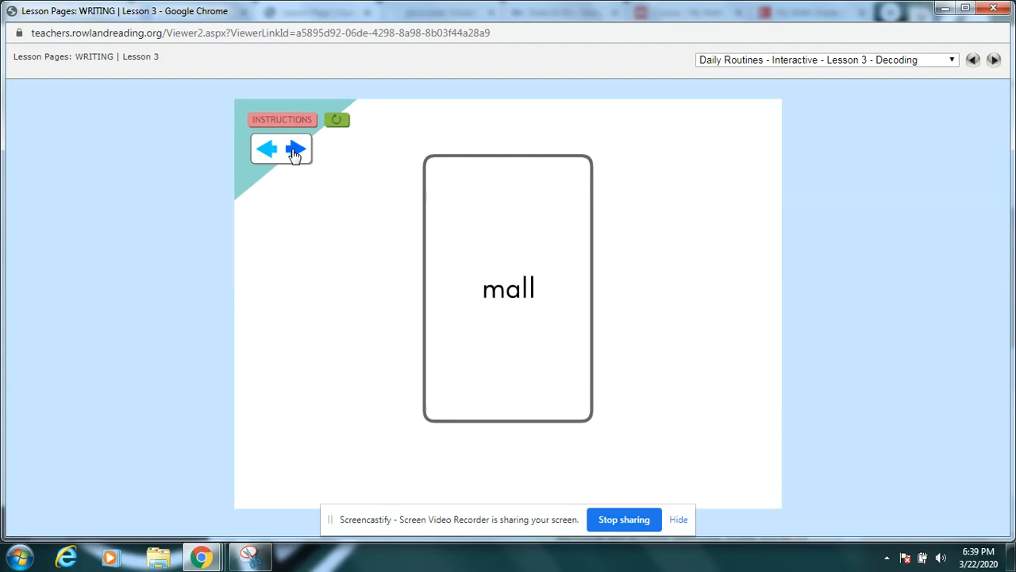
pyautogui.click(295, 150)
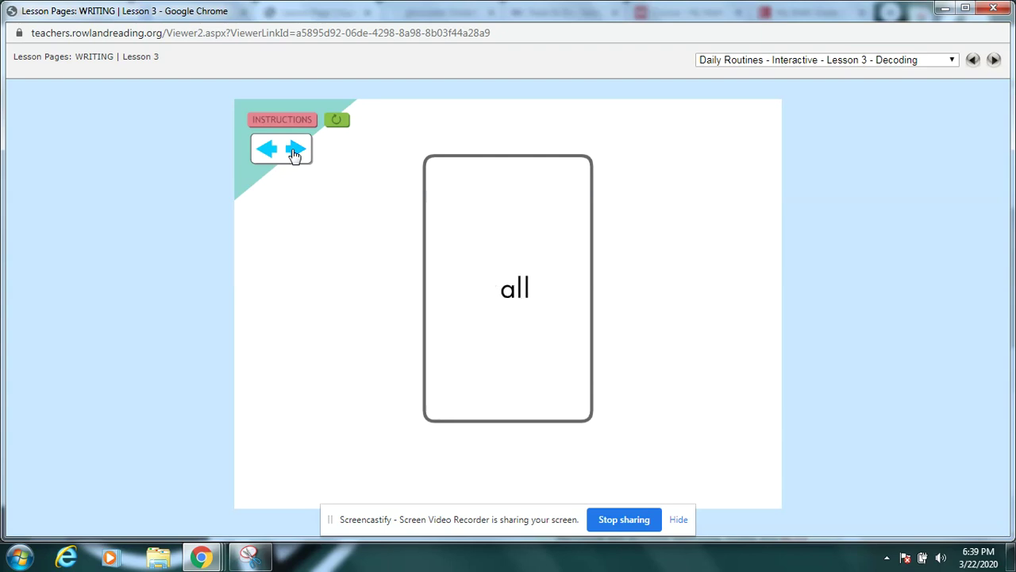
pyautogui.click(295, 149)
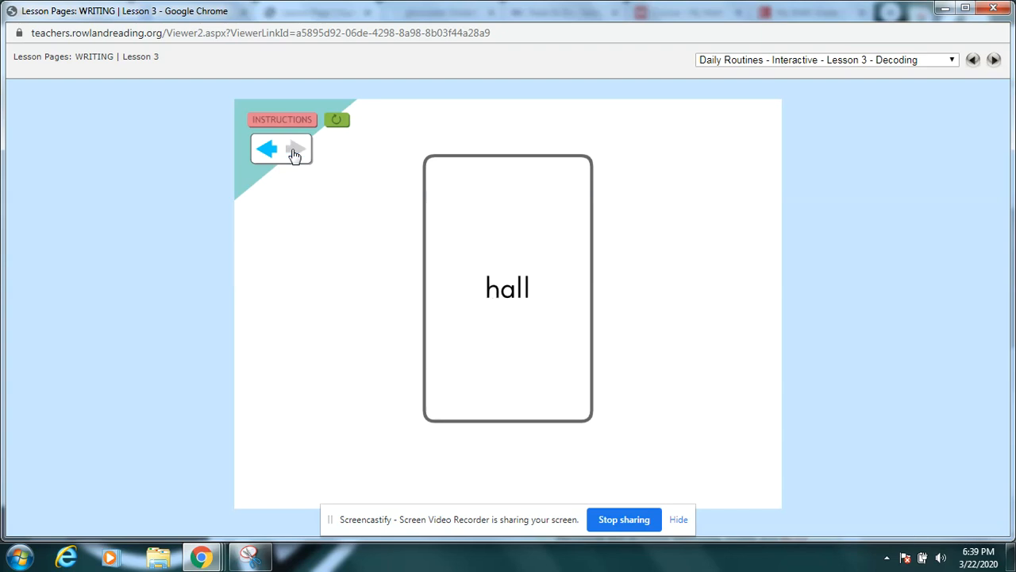
# - Cycle back and forward through the -all cards, ending on ball
pyautogui.click(267, 149)
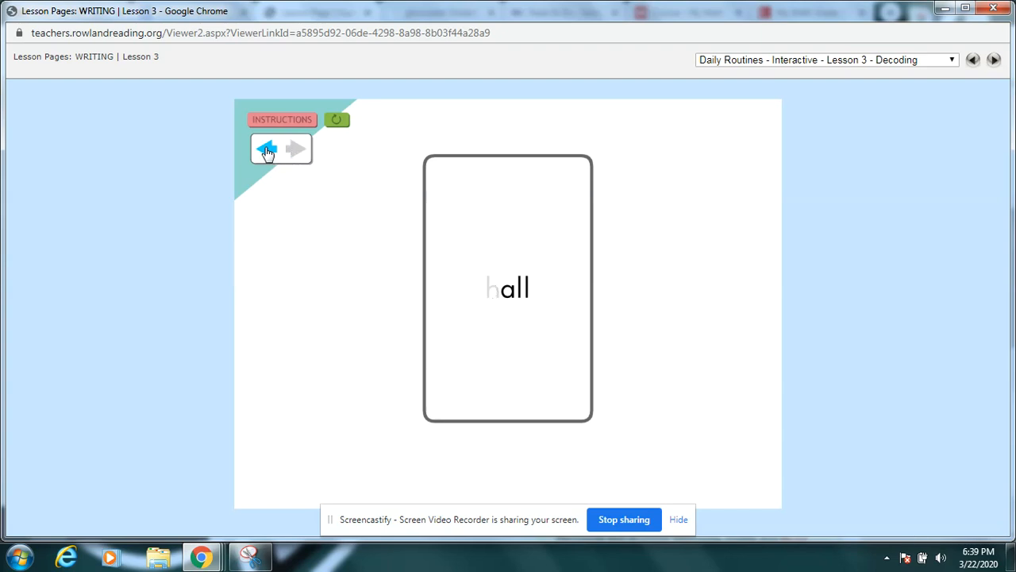
pyautogui.click(267, 149)
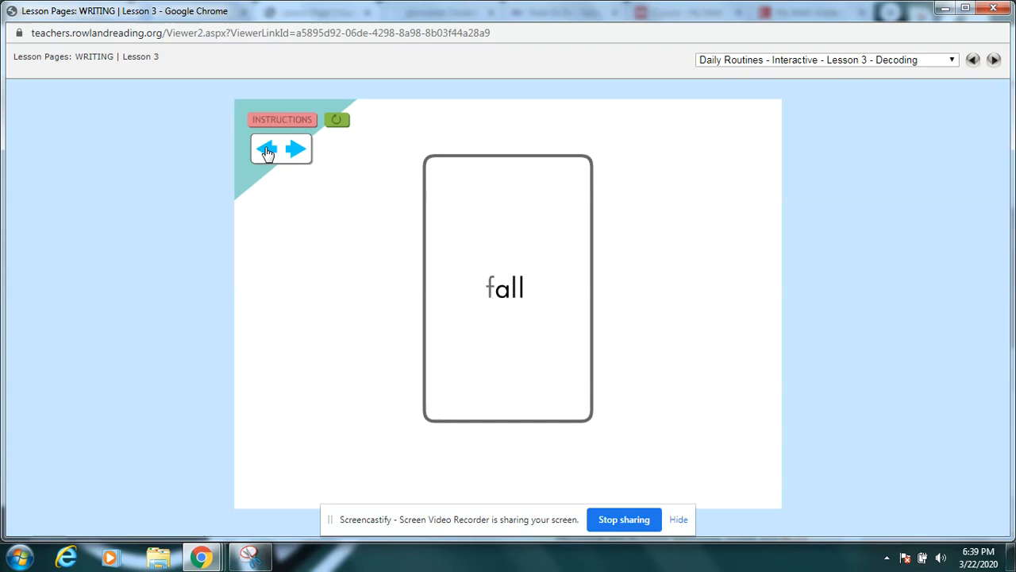
pyautogui.click(296, 149)
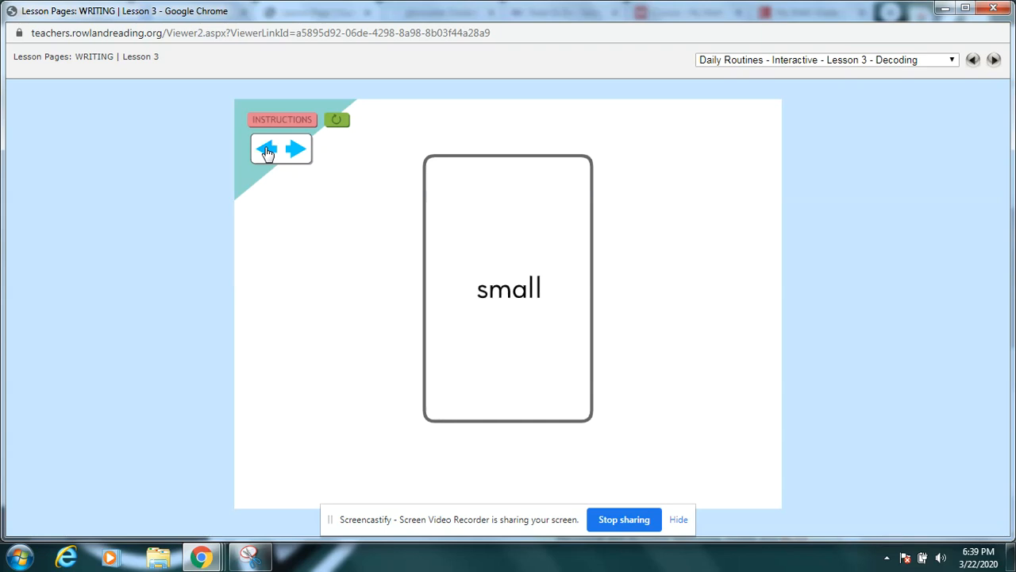
pyautogui.click(295, 149)
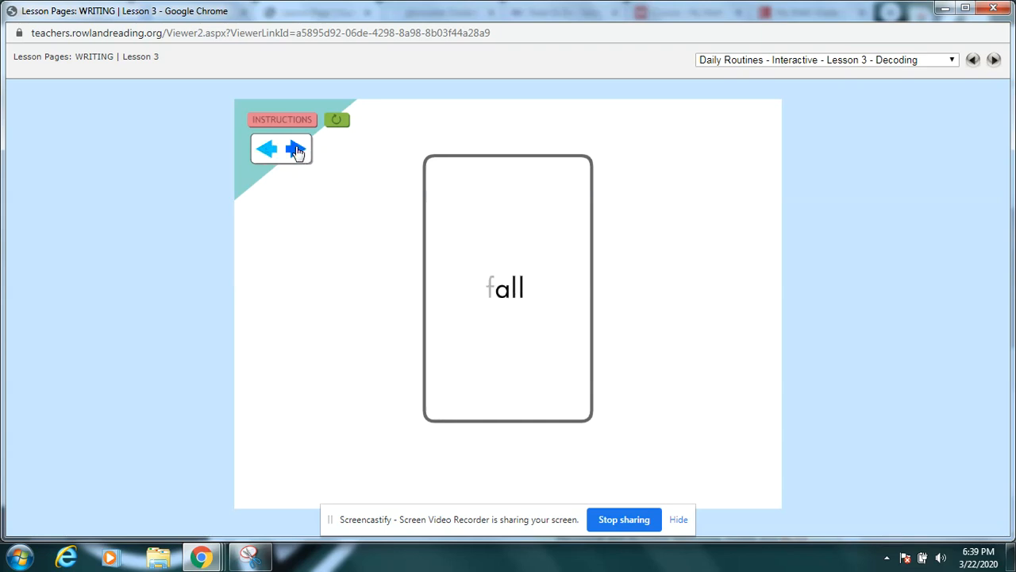
pyautogui.click(295, 149)
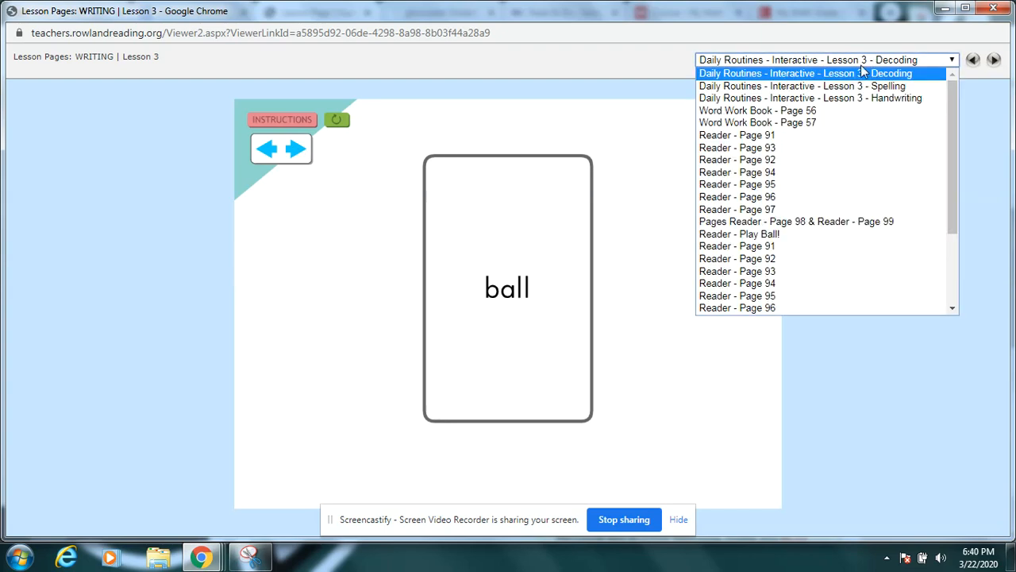
# - Switch to the Lesson 3 spelling activity and reveal words 1 and 2, all and small
pyautogui.click(809, 85)
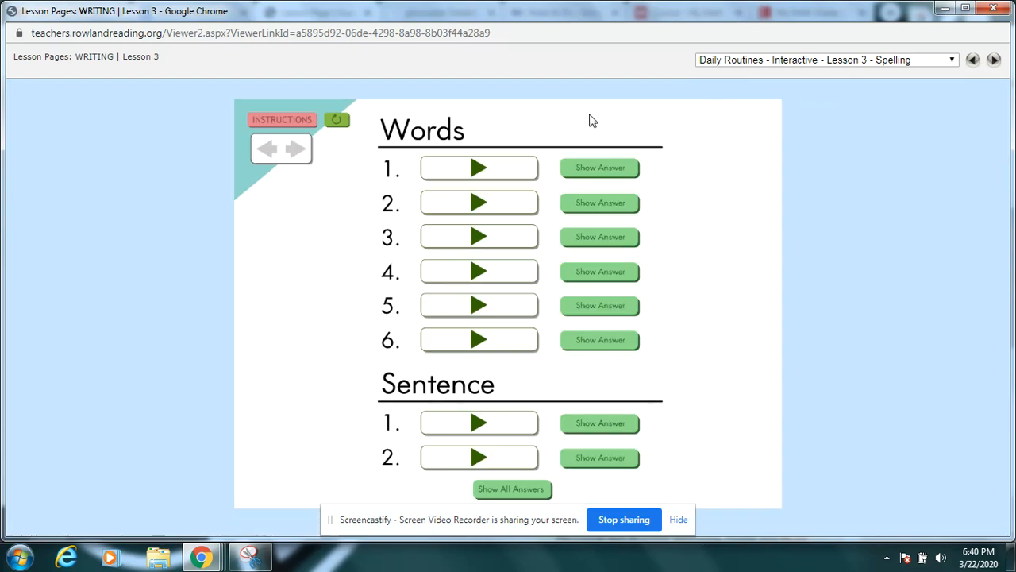
pyautogui.moveTo(531, 127)
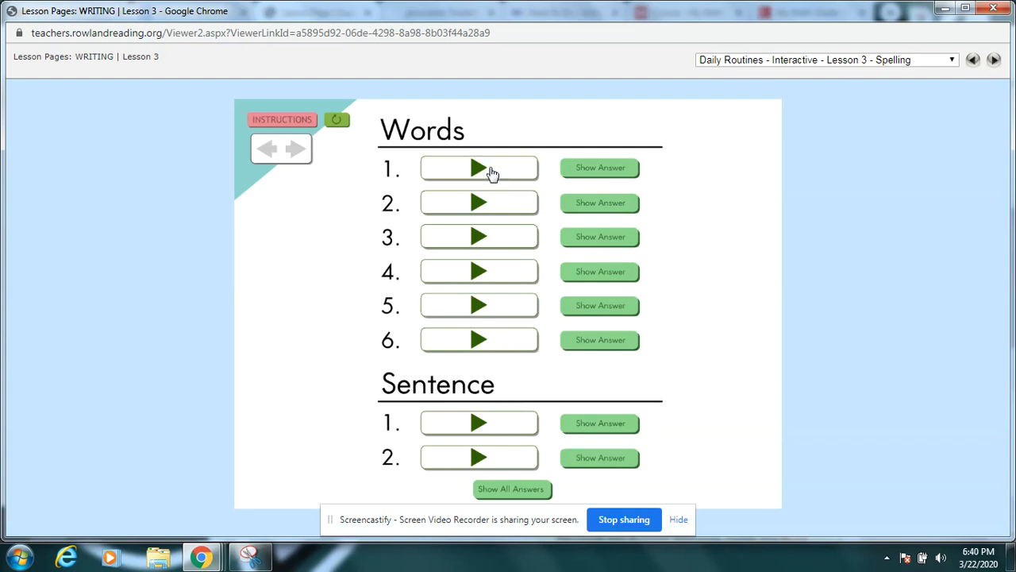
pyautogui.moveTo(505, 177)
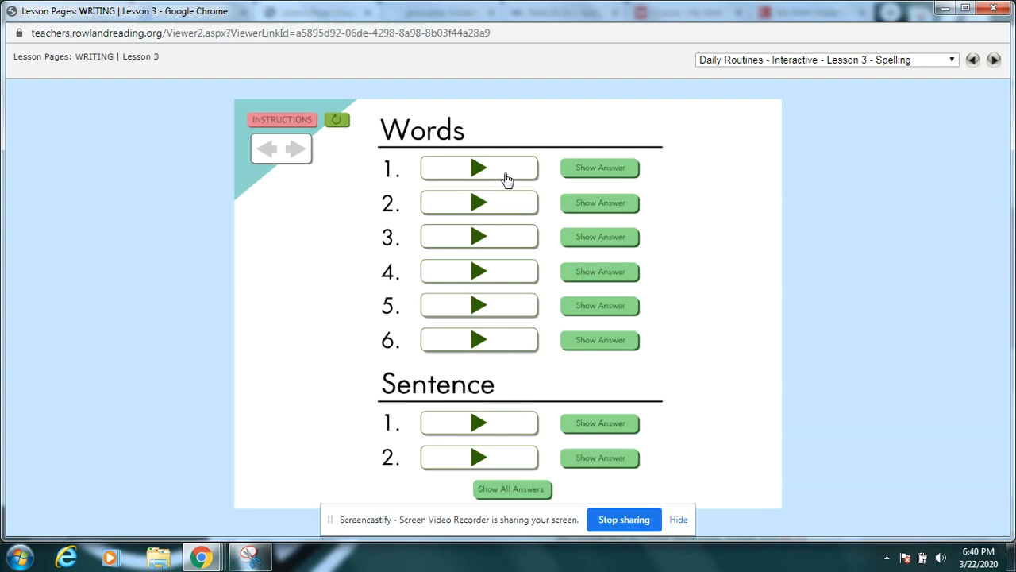
pyautogui.moveTo(600, 172)
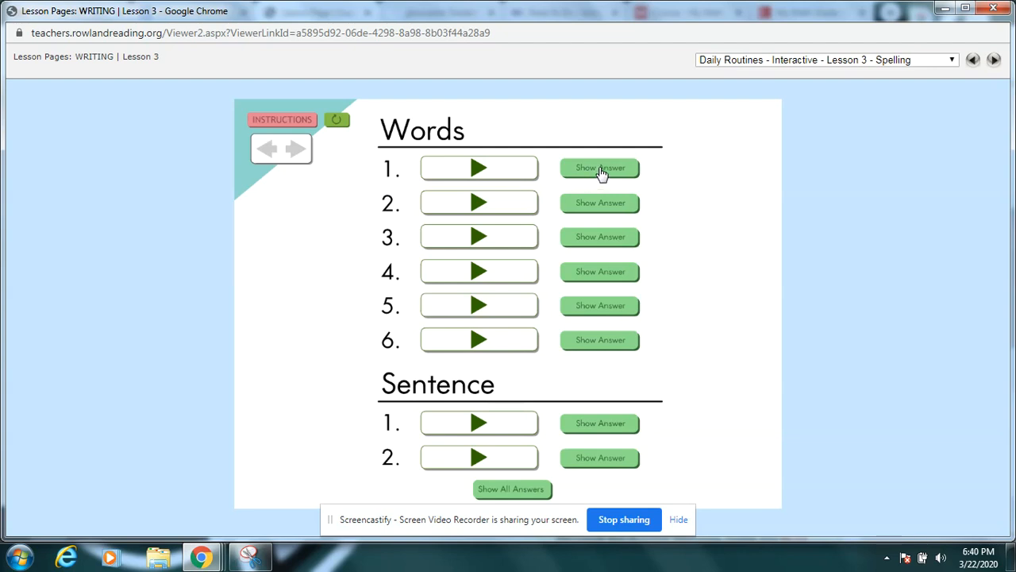
pyautogui.click(601, 169)
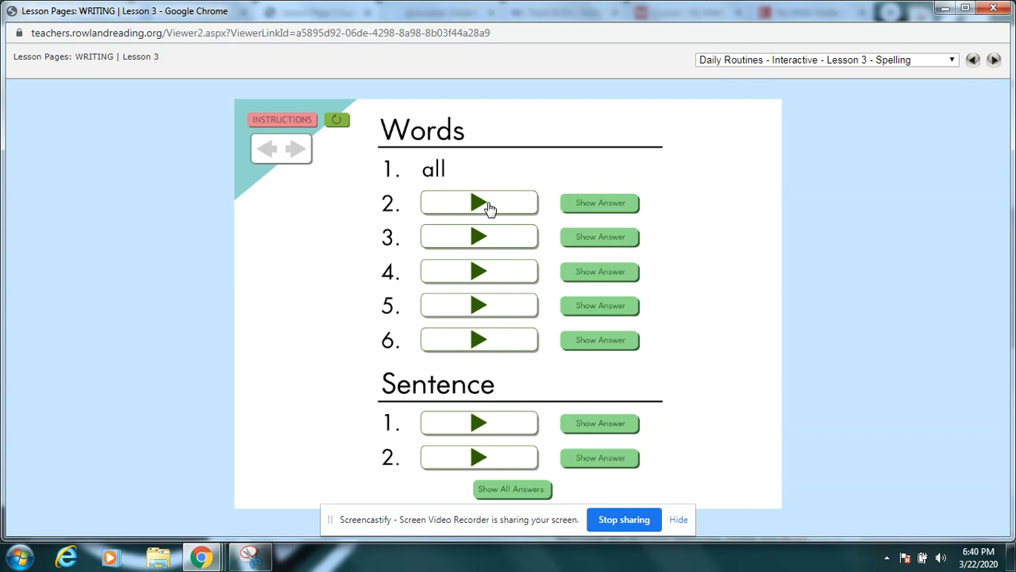
pyautogui.moveTo(435, 184)
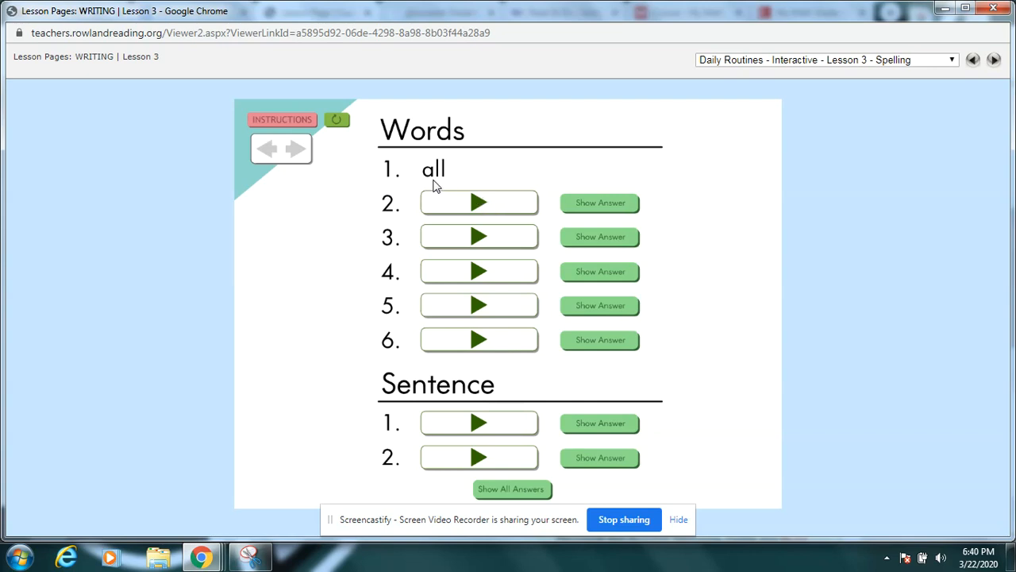
pyautogui.moveTo(464, 203)
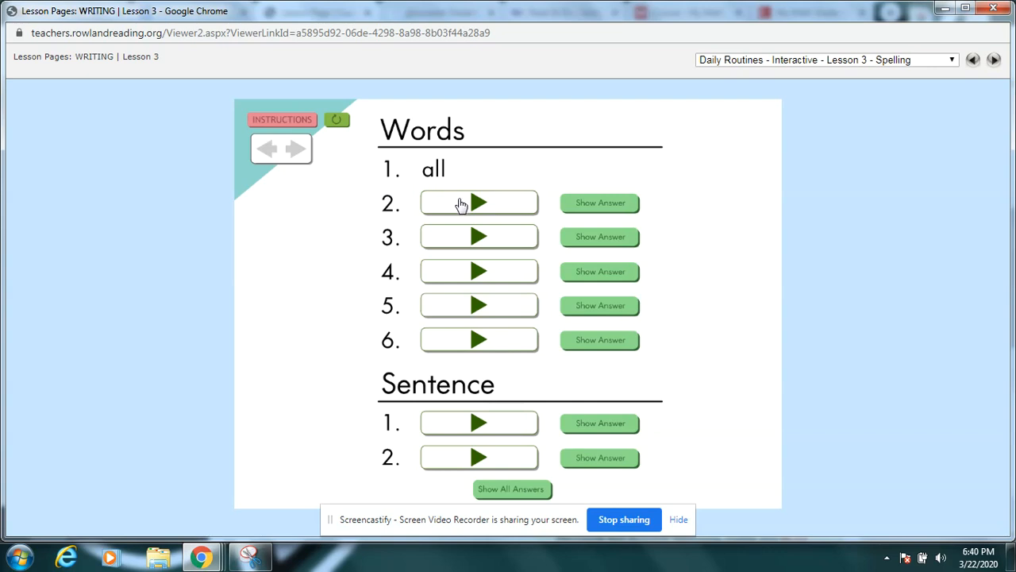
pyautogui.moveTo(594, 208)
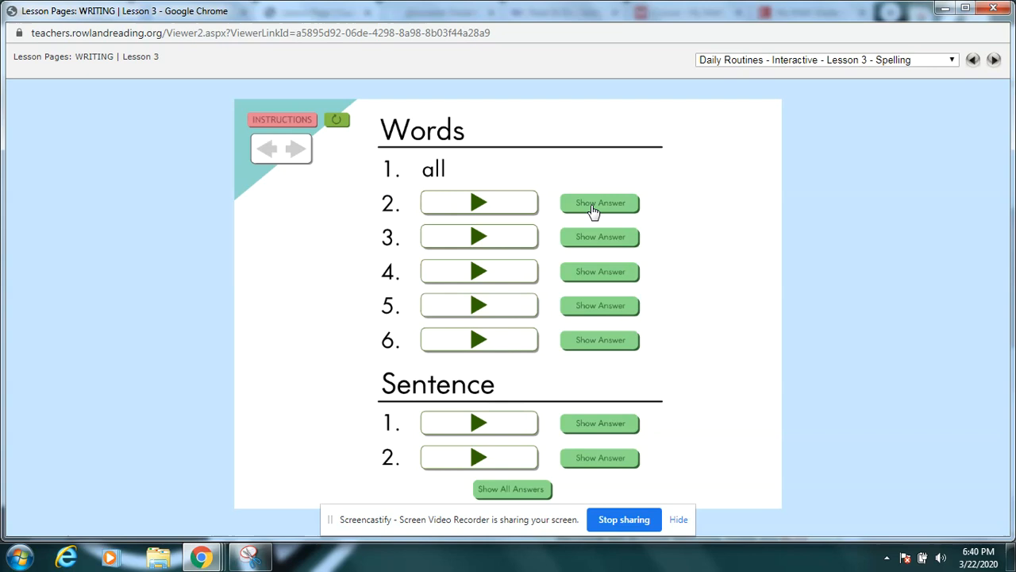
pyautogui.click(600, 203)
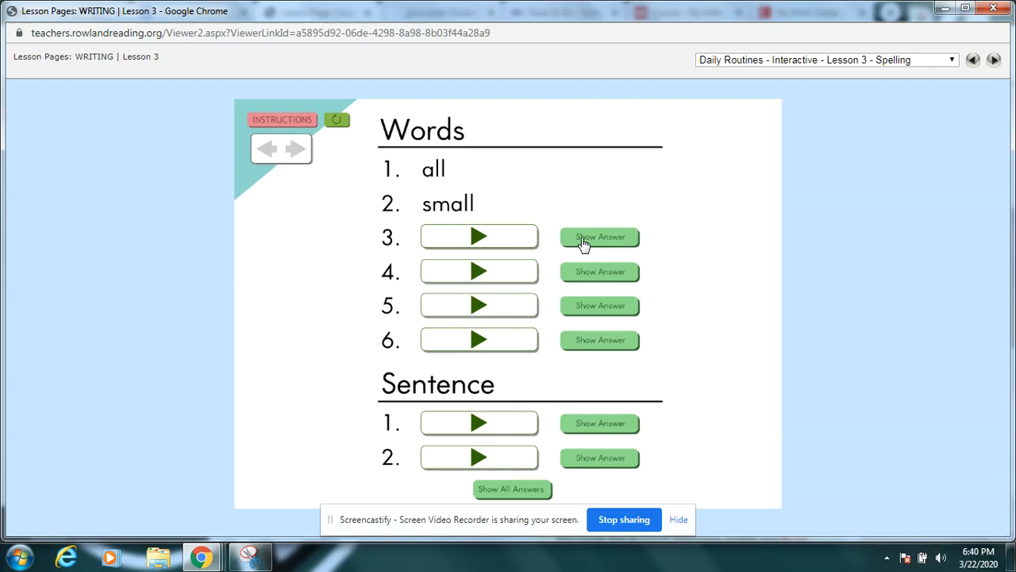
# - Reveal spelling words wall, stall and ball, then play the sixth word aloud
pyautogui.click(601, 237)
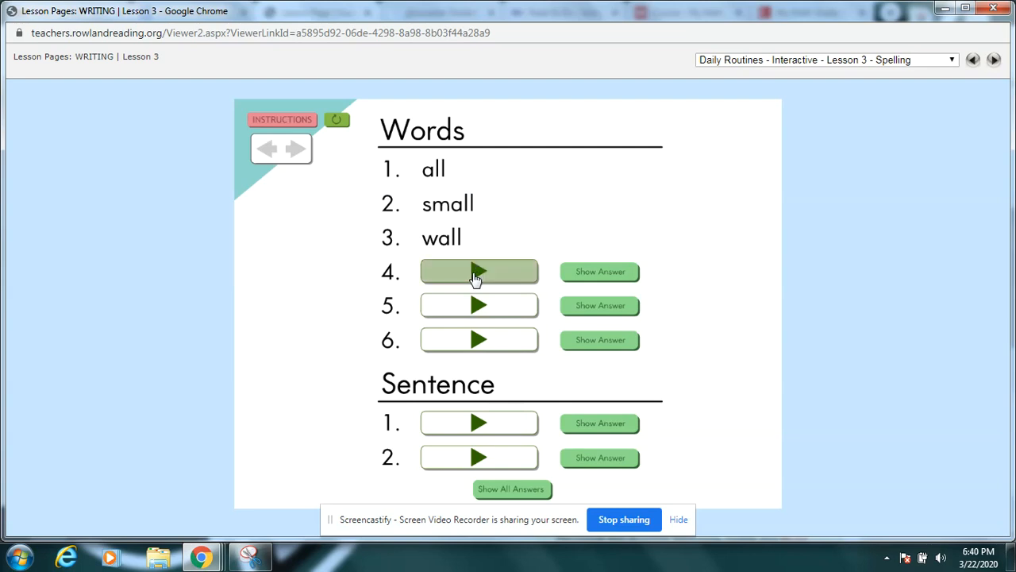
pyautogui.moveTo(595, 278)
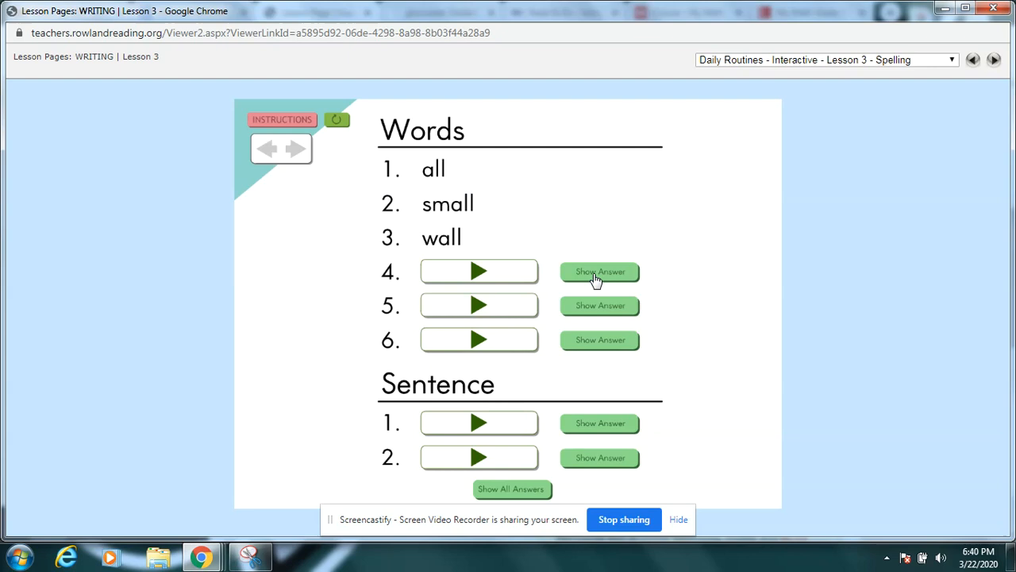
pyautogui.click(600, 271)
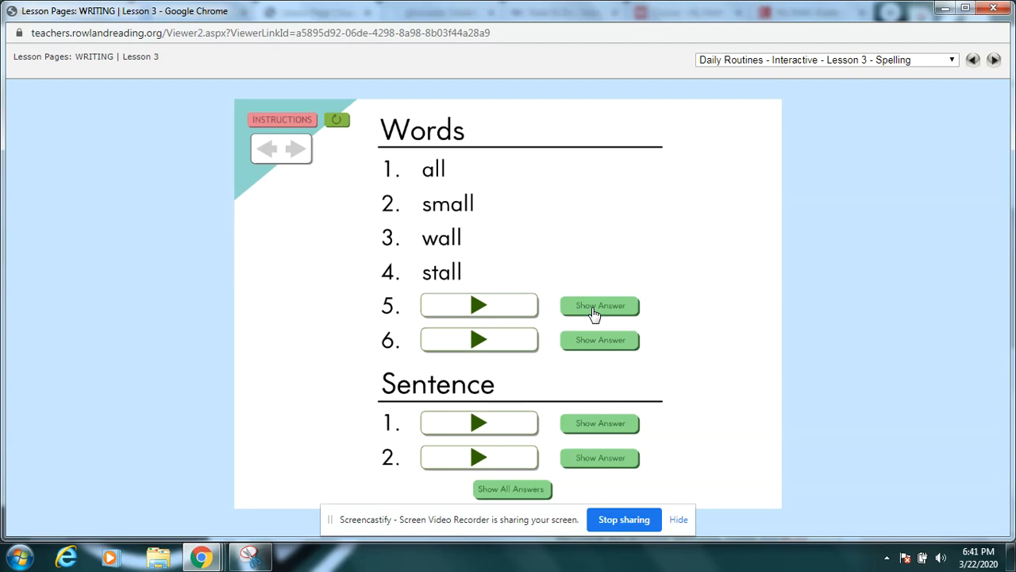
pyautogui.click(600, 305)
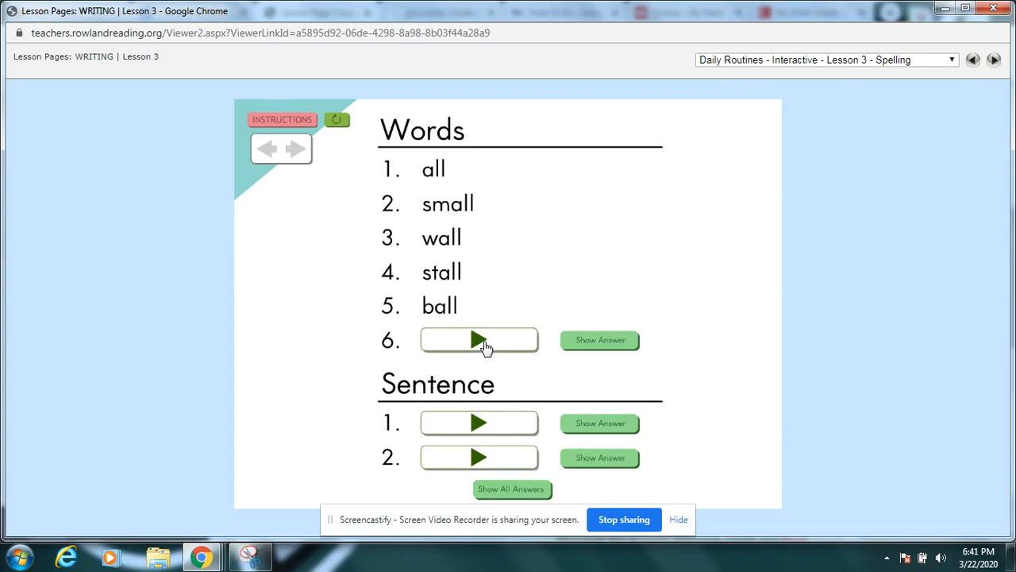
pyautogui.click(600, 340)
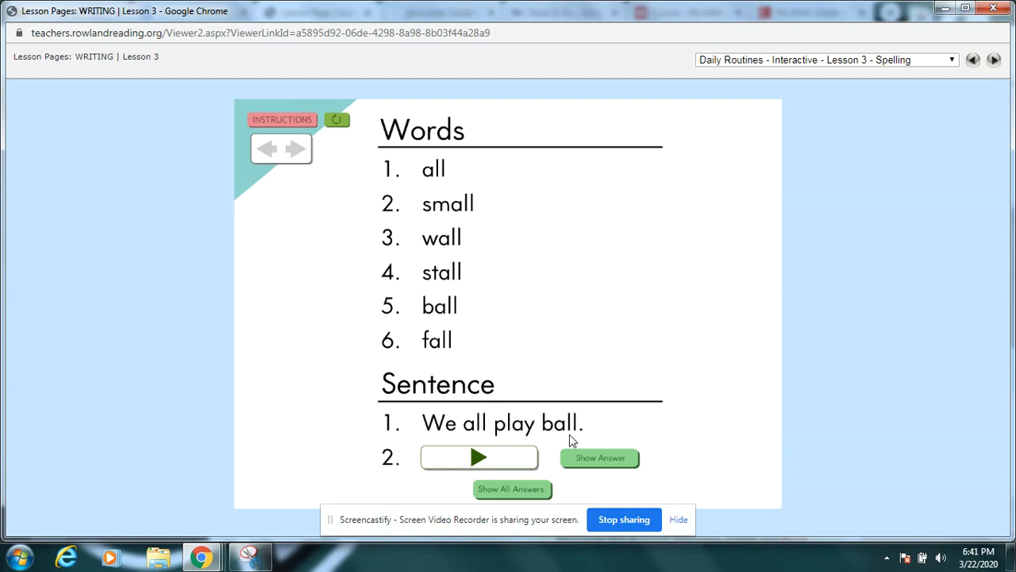
pyautogui.moveTo(438, 438)
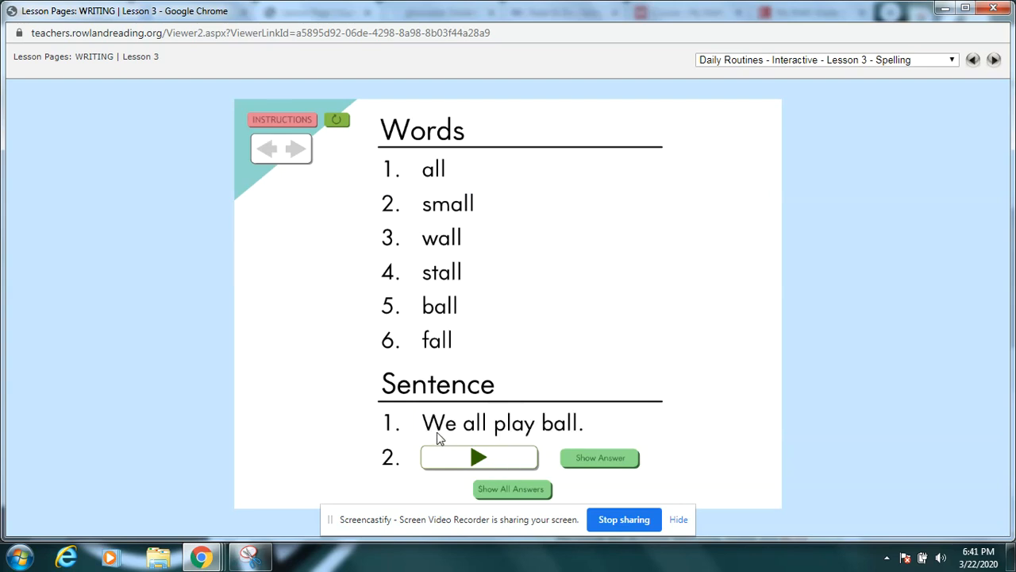
pyautogui.moveTo(572, 435)
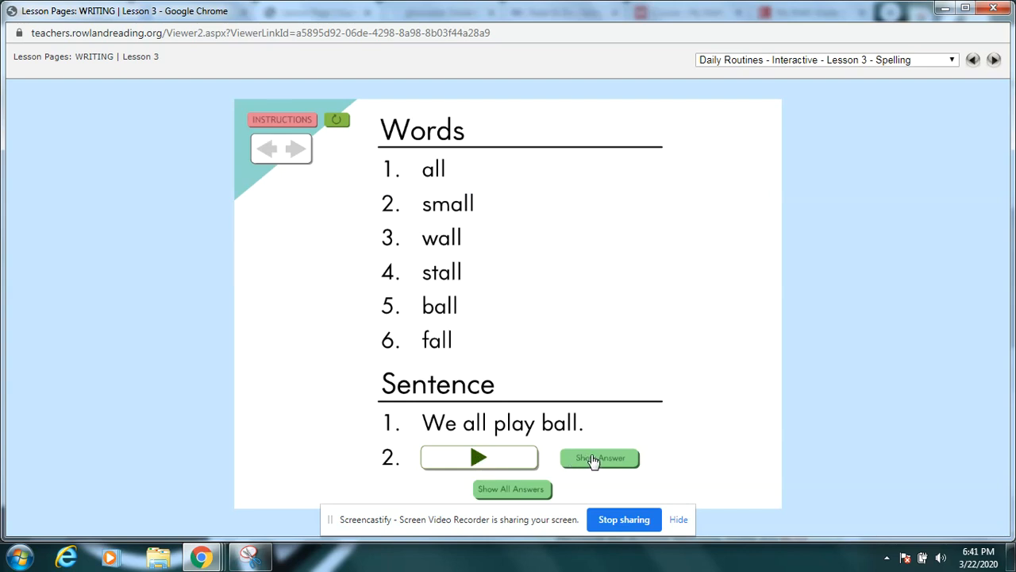
# - Reveal the second dictation sentence, "Call me in the fall."
pyautogui.click(600, 457)
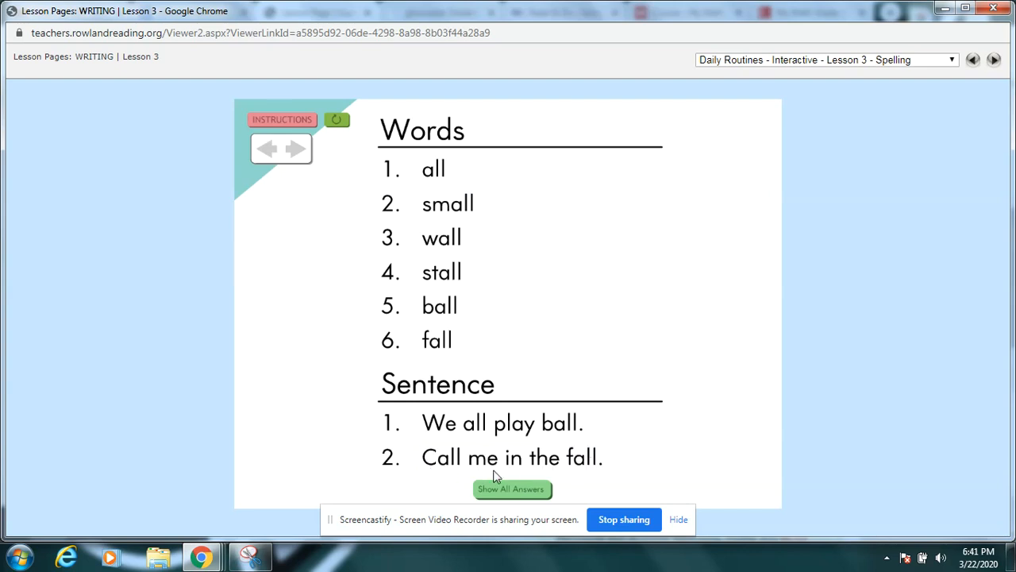
pyautogui.moveTo(586, 469)
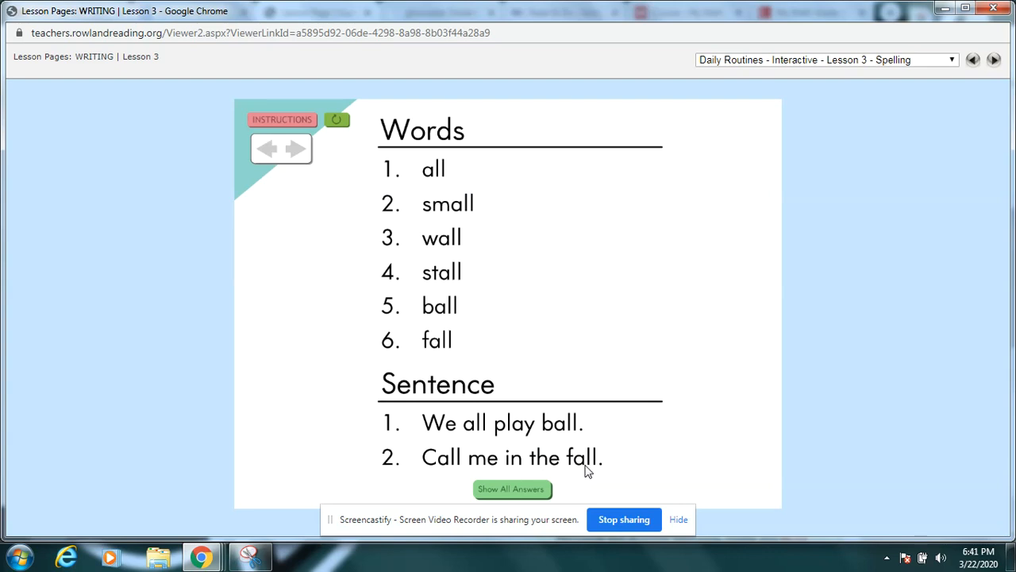
pyautogui.moveTo(606, 470)
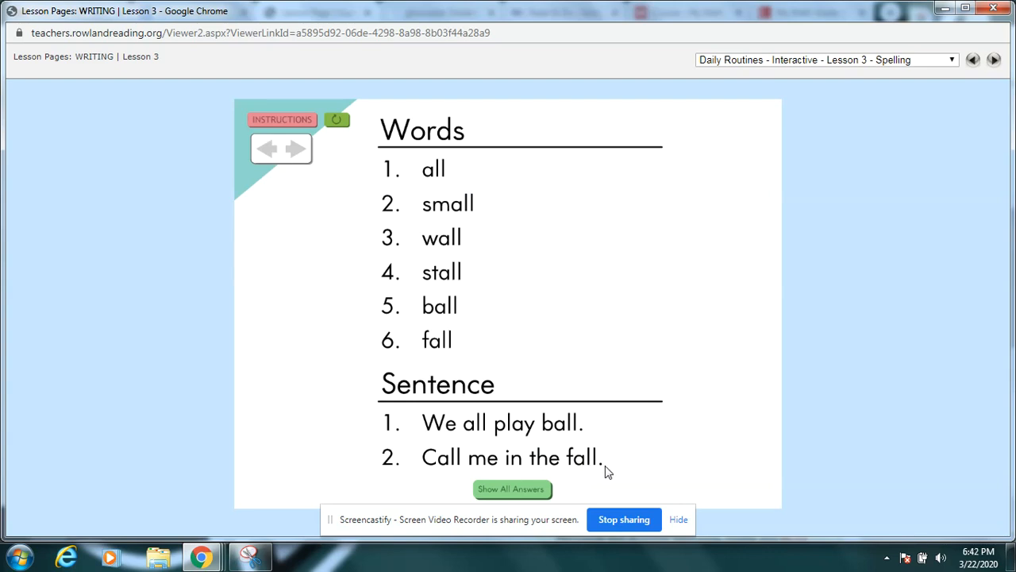
pyautogui.moveTo(867, 67)
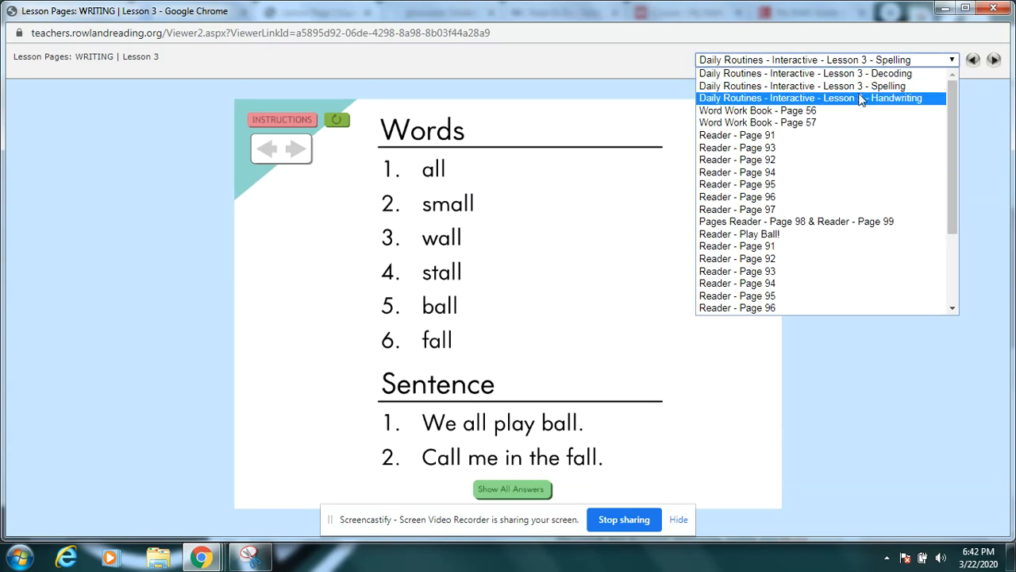
# - Show the Lesson 3 handwriting sentence about the mall, then move to the syllable-division worksheet
pyautogui.click(810, 99)
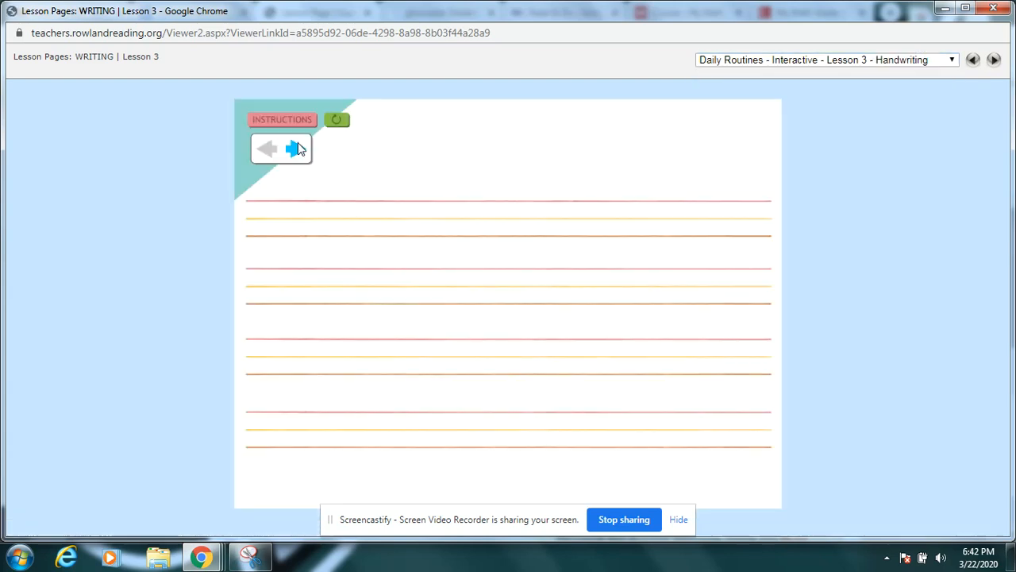
pyautogui.click(295, 149)
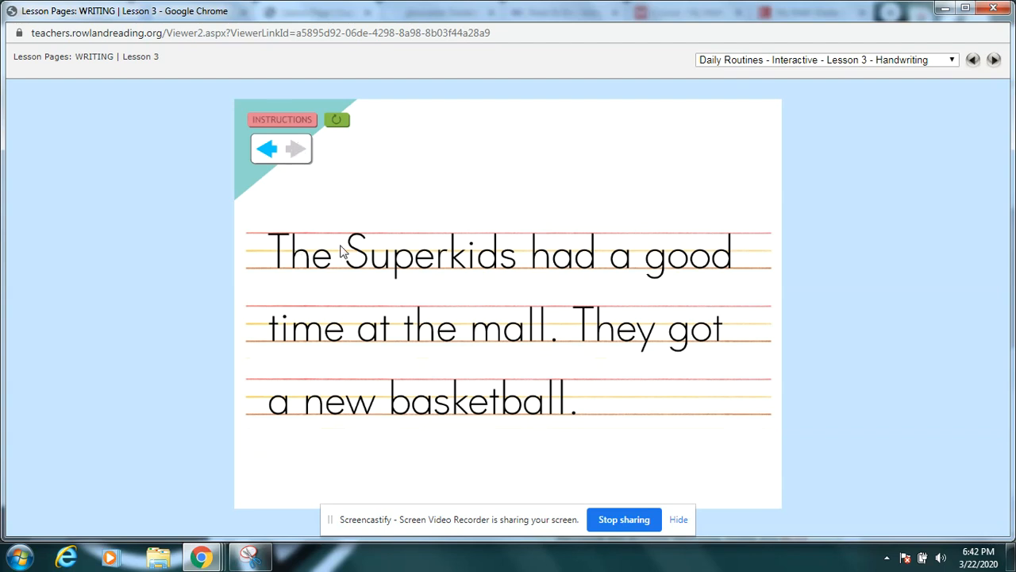
pyautogui.moveTo(530, 308)
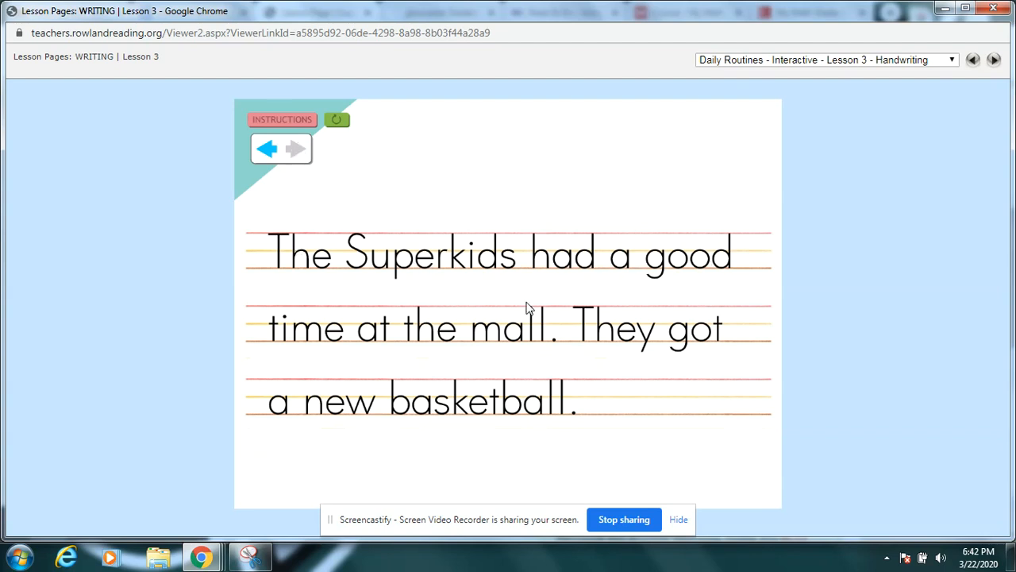
pyautogui.moveTo(500, 346)
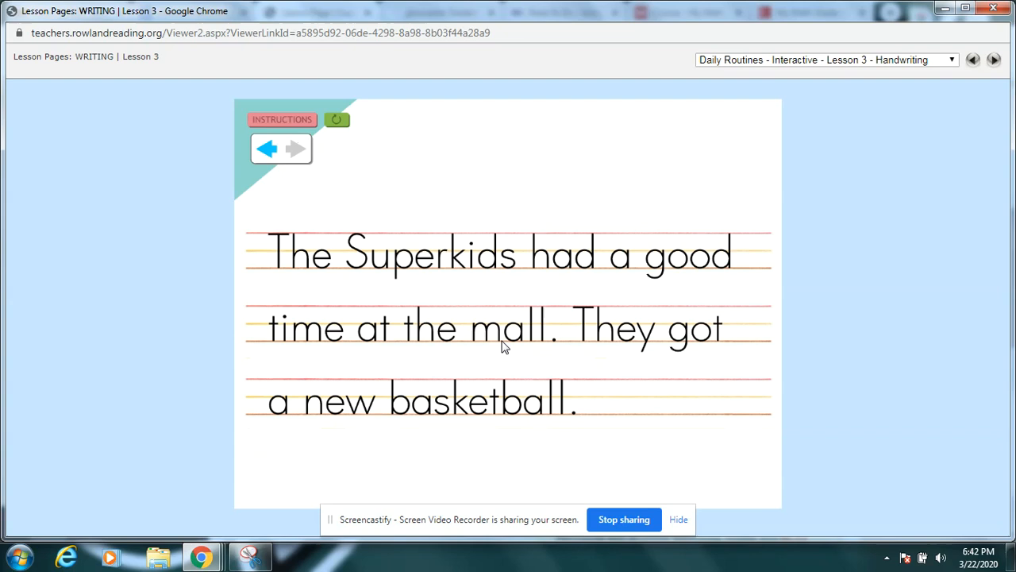
pyautogui.moveTo(558, 353)
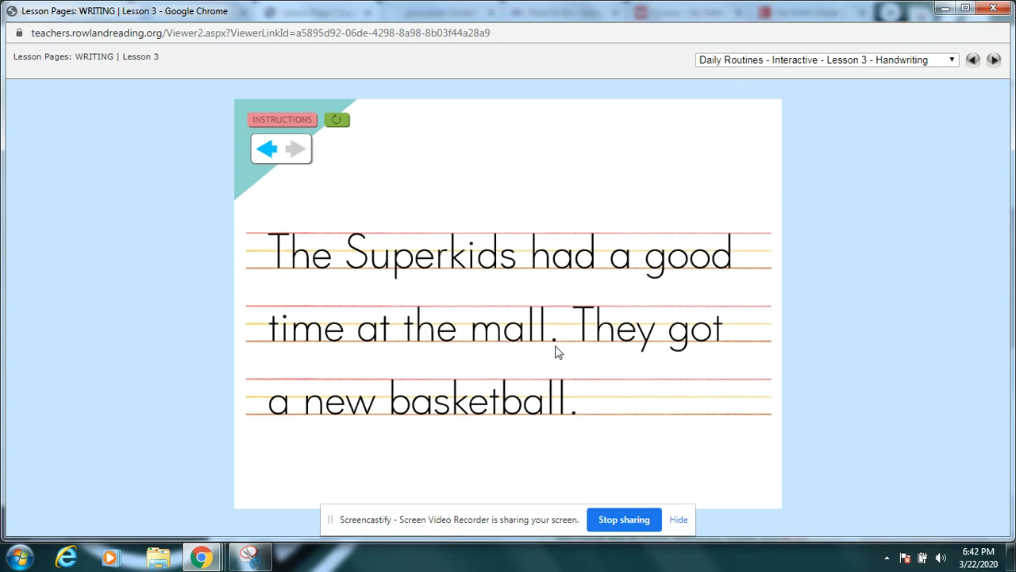
pyautogui.moveTo(589, 351)
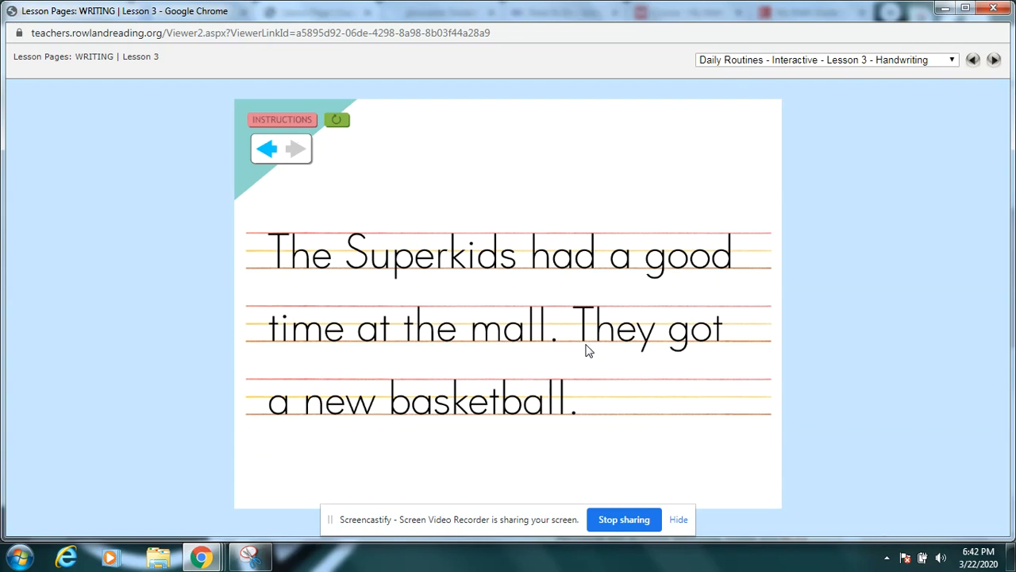
pyautogui.moveTo(685, 348)
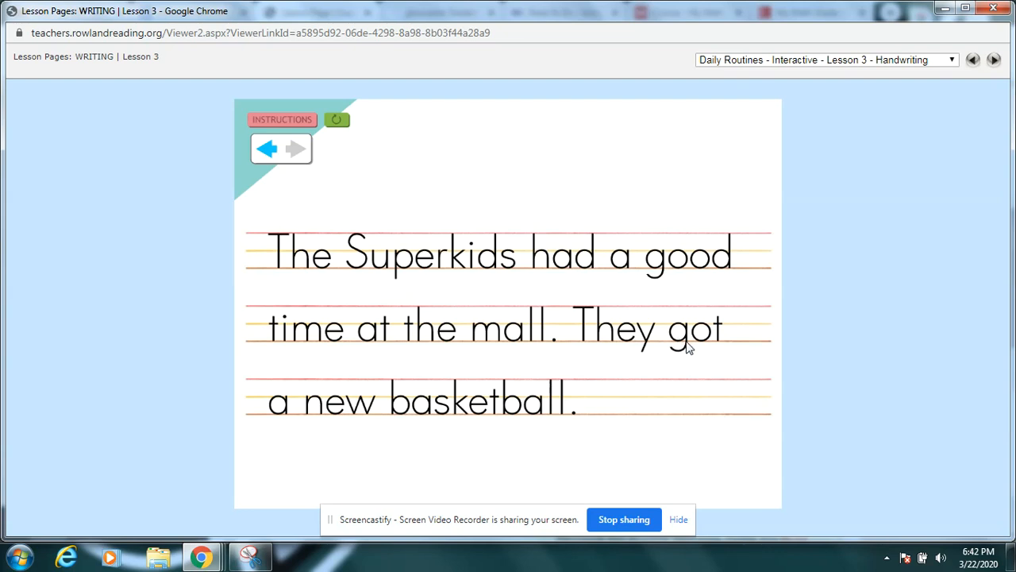
pyautogui.moveTo(483, 425)
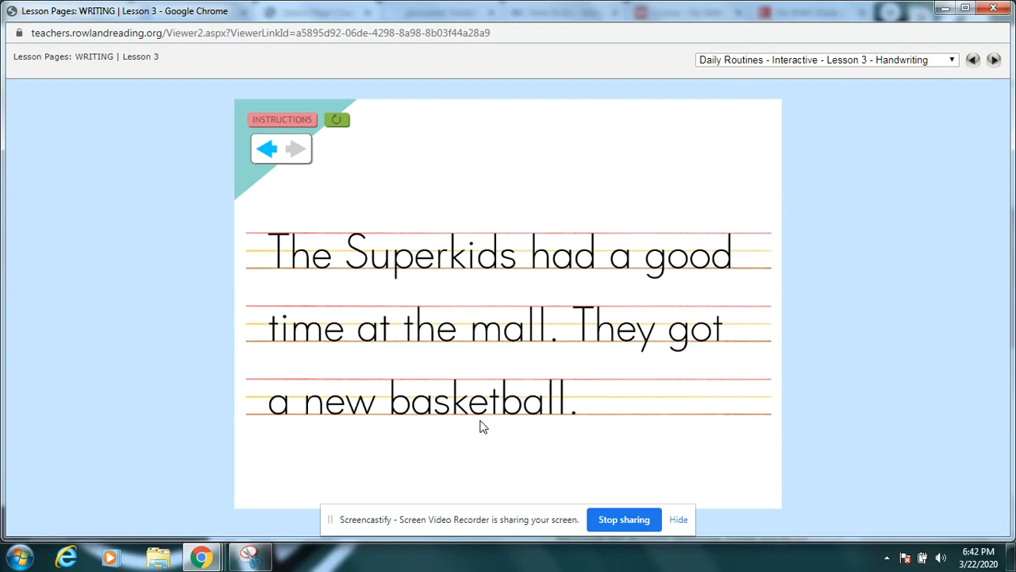
pyautogui.moveTo(749, 391)
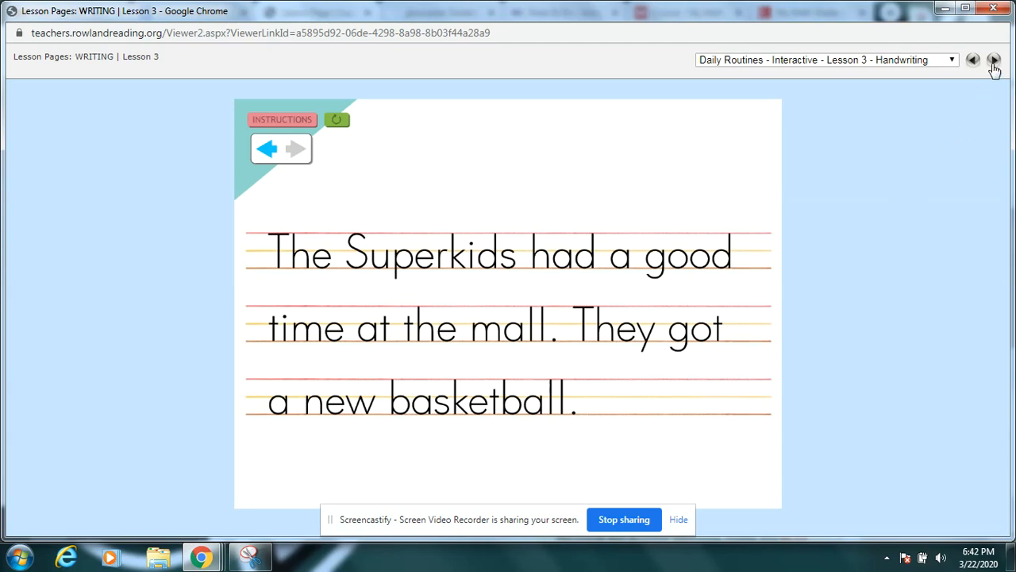
pyautogui.click(994, 60)
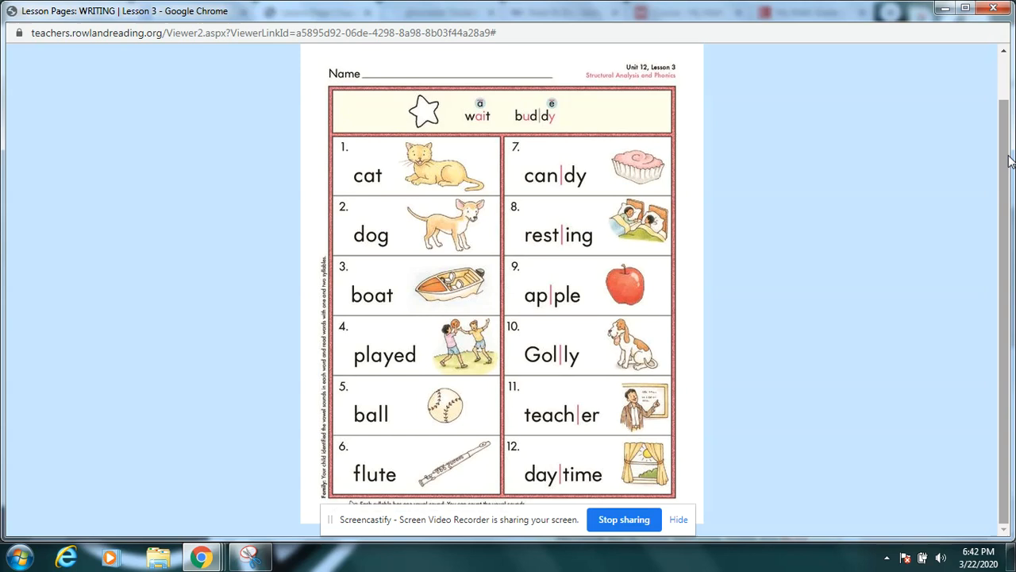
pyautogui.moveTo(470, 146)
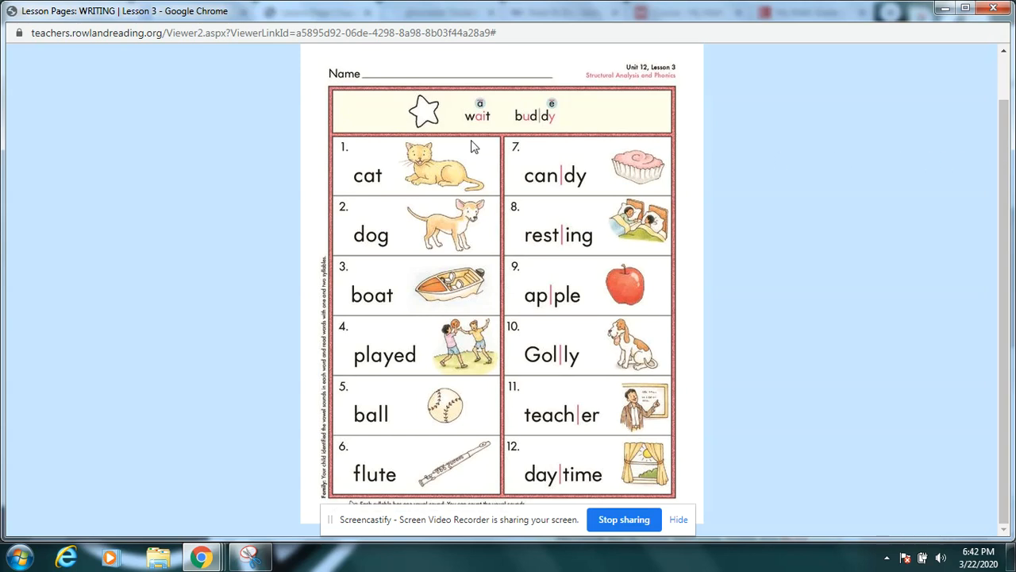
pyautogui.moveTo(416, 159)
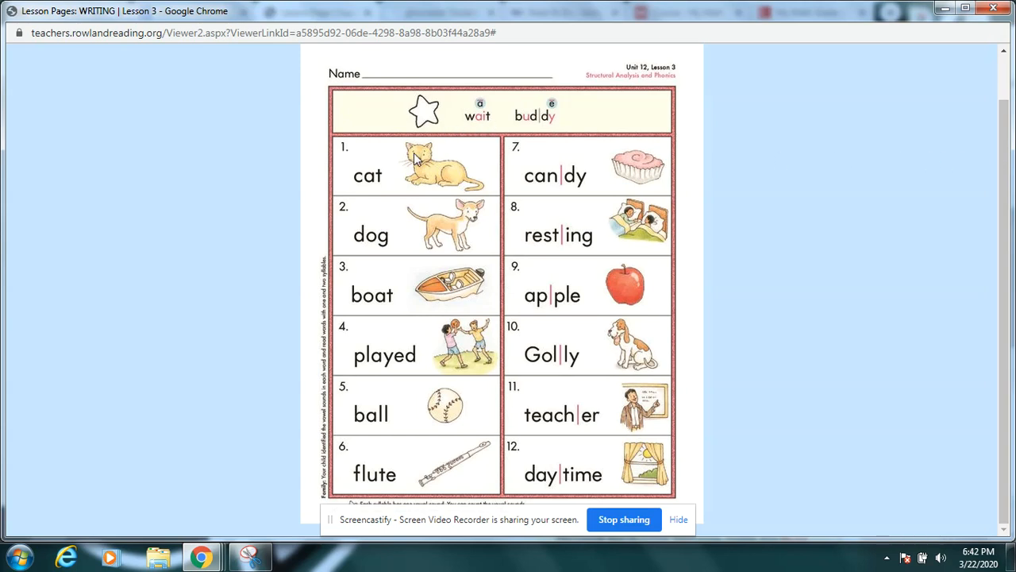
pyautogui.moveTo(473, 130)
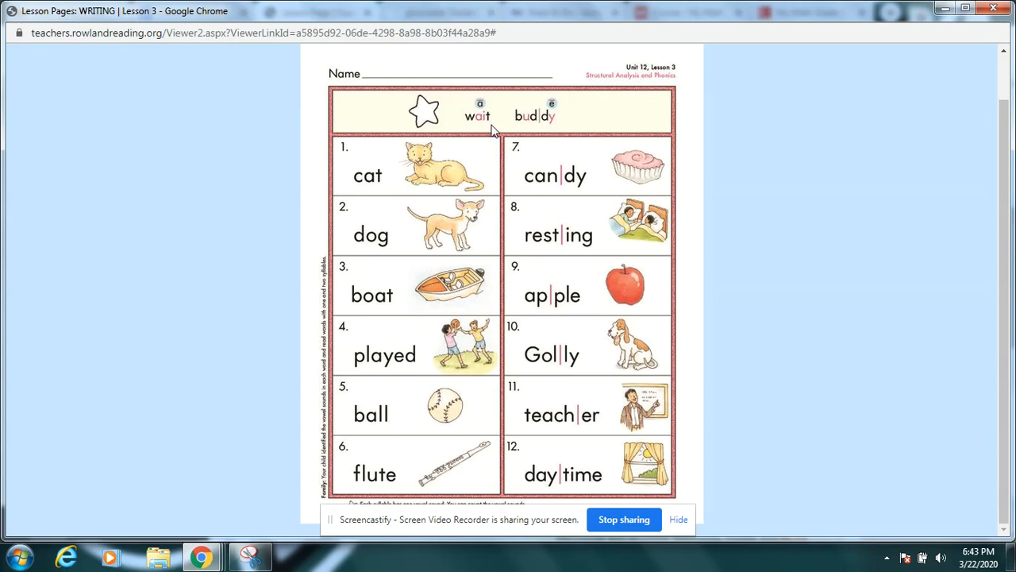
pyautogui.moveTo(532, 129)
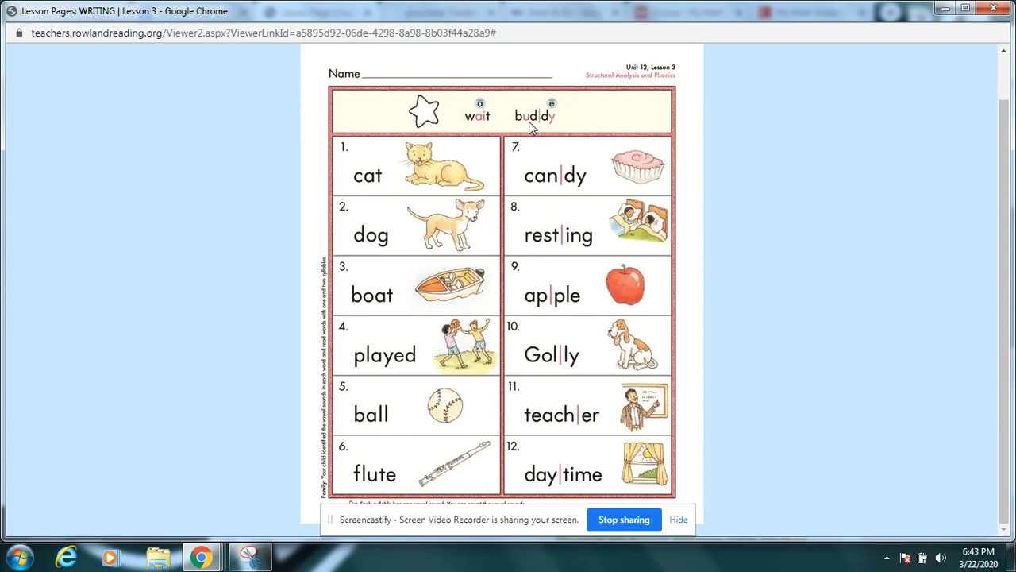
pyautogui.moveTo(535, 127)
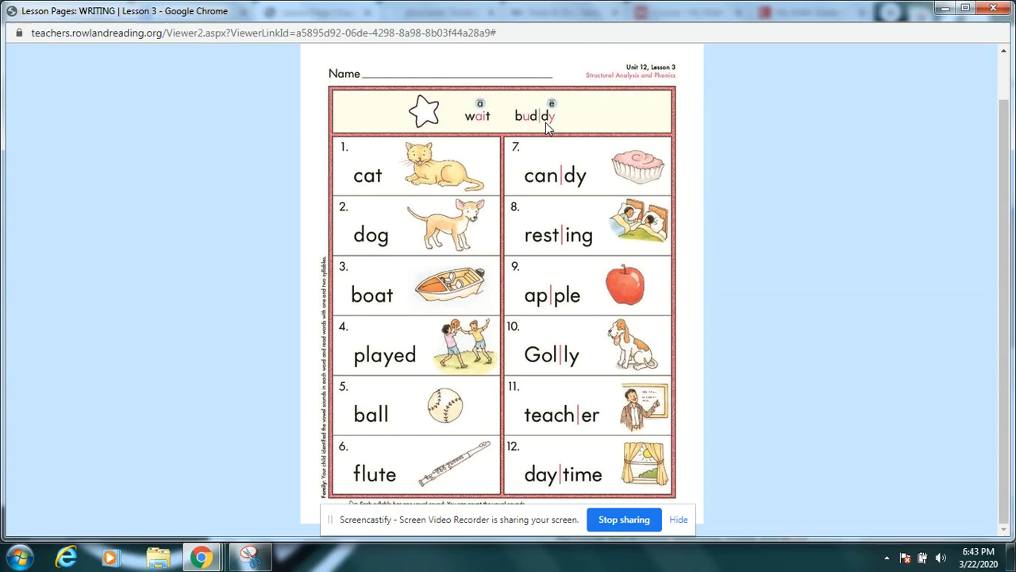
pyautogui.moveTo(518, 129)
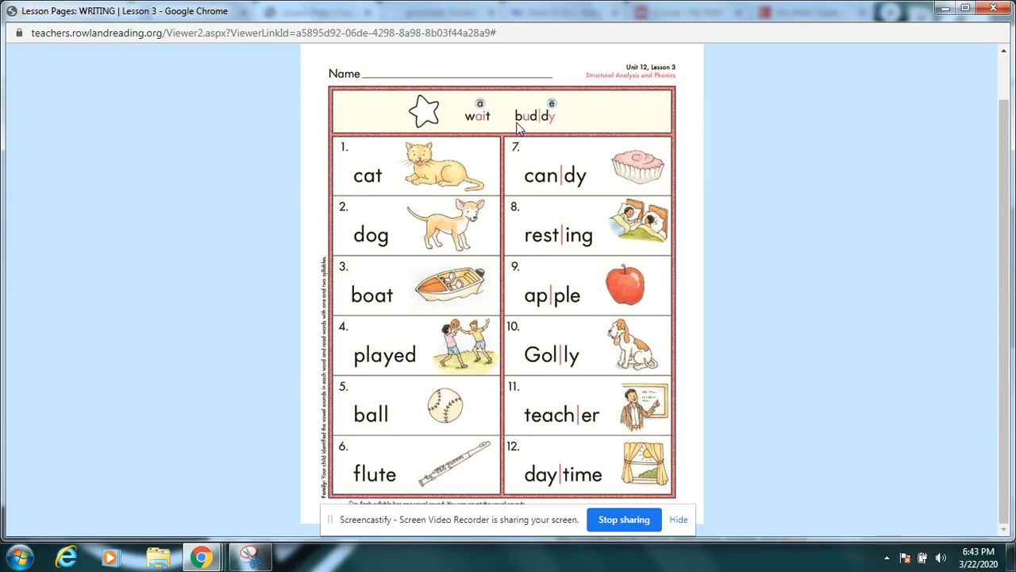
pyautogui.moveTo(543, 130)
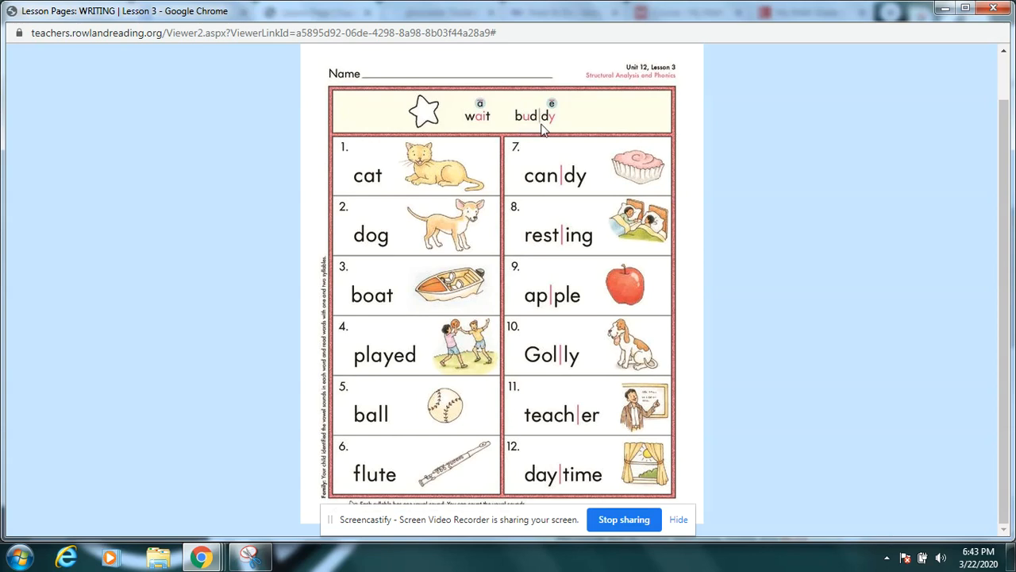
pyautogui.moveTo(517, 127)
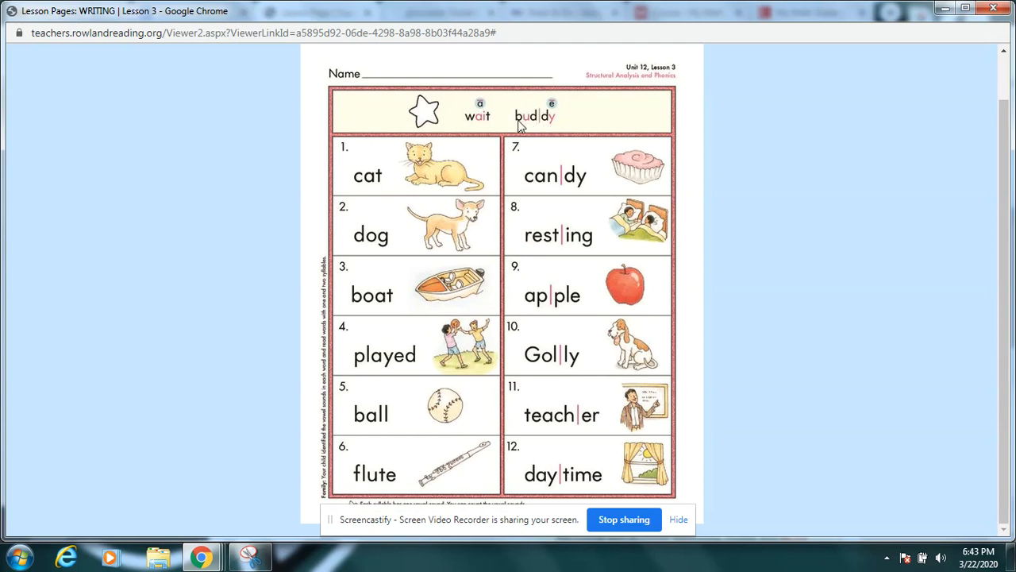
pyautogui.moveTo(543, 127)
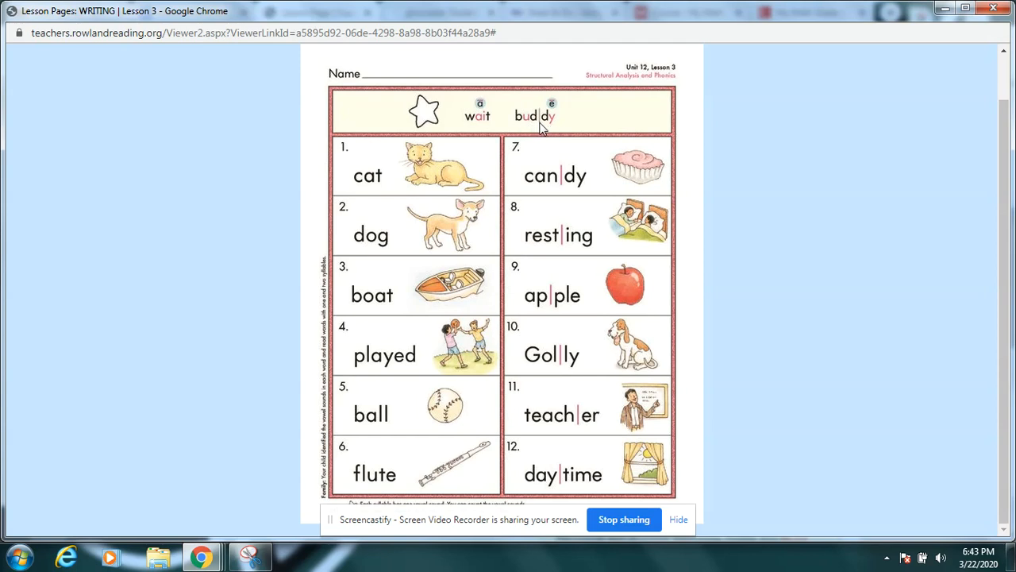
pyautogui.moveTo(559, 130)
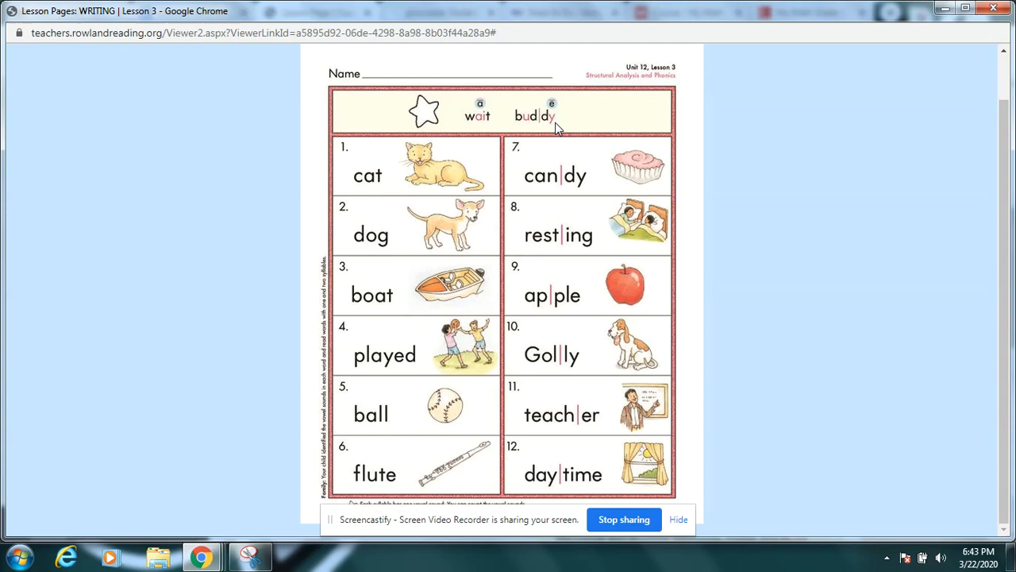
pyautogui.moveTo(557, 130)
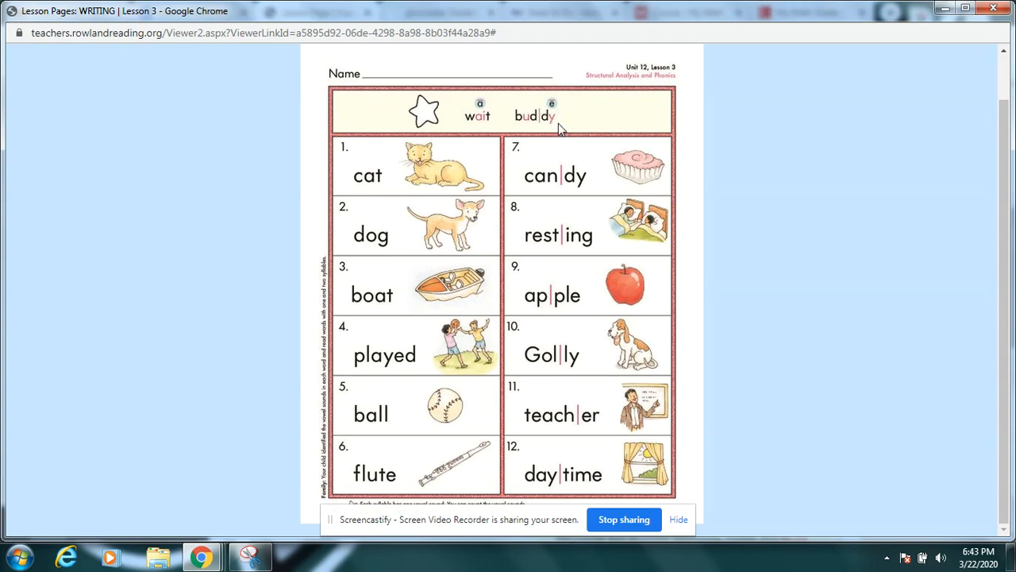
pyautogui.moveTo(531, 129)
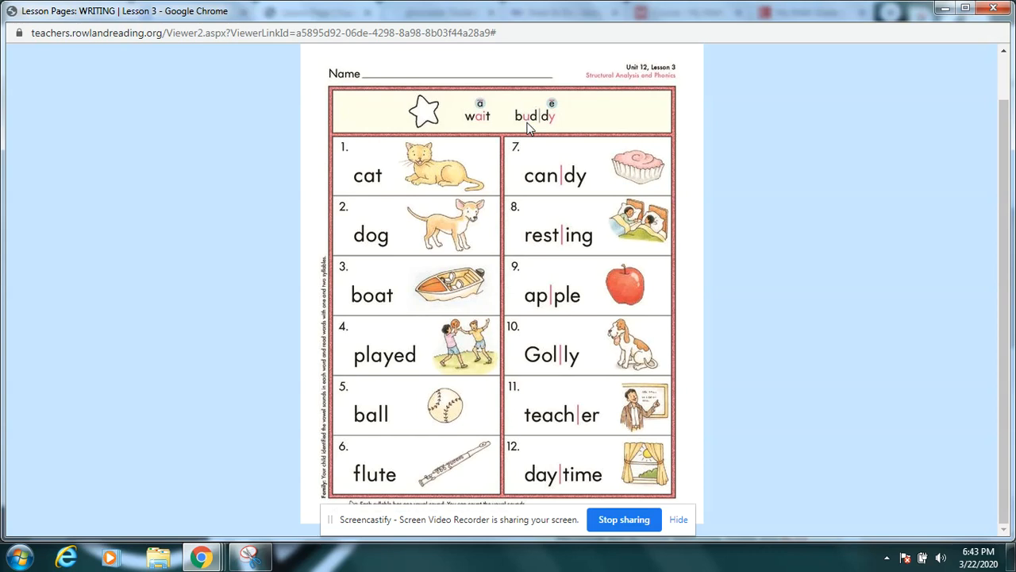
pyautogui.moveTo(543, 133)
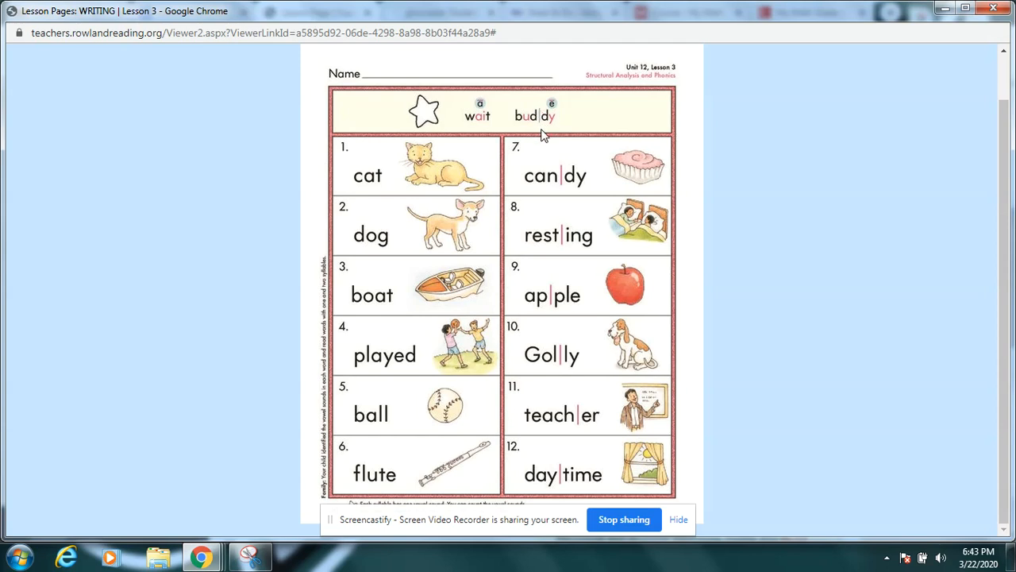
pyautogui.moveTo(508, 153)
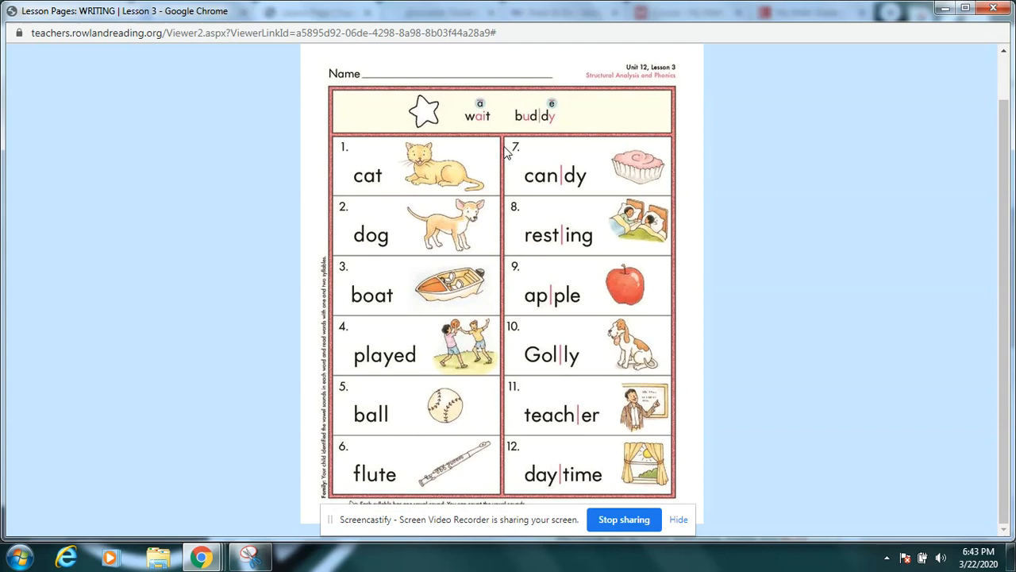
pyautogui.moveTo(502, 166)
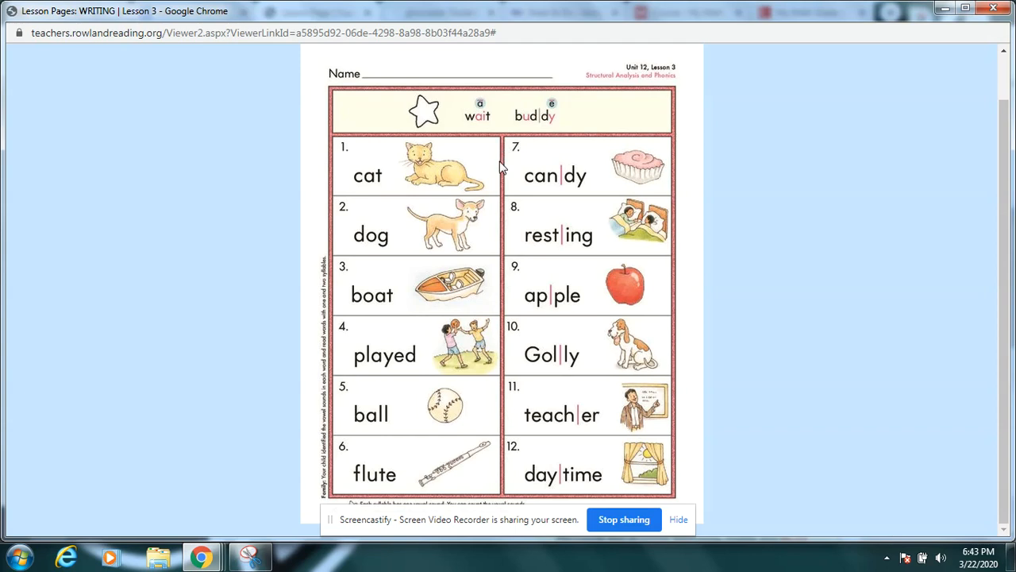
pyautogui.moveTo(426, 174)
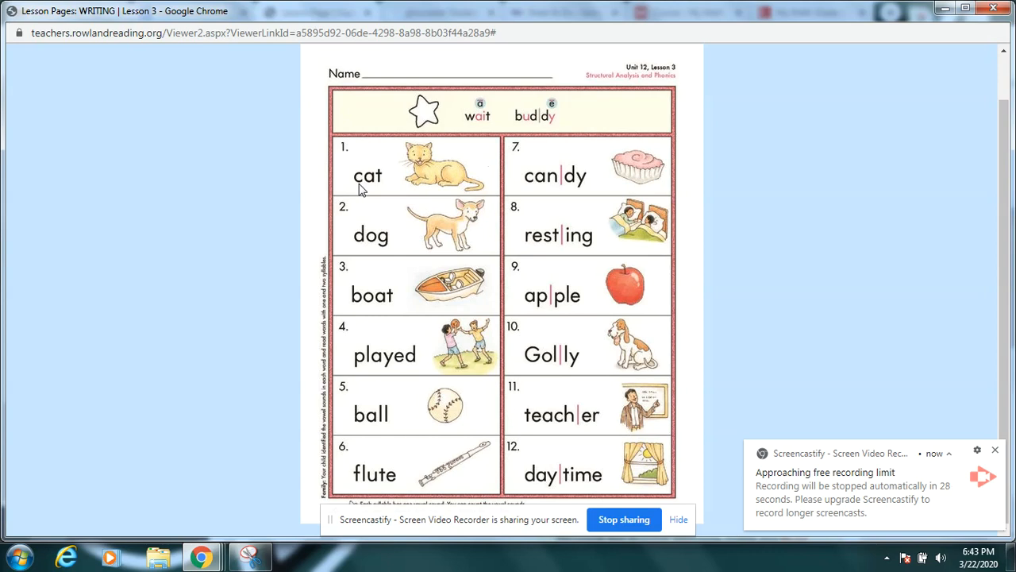
pyautogui.moveTo(387, 255)
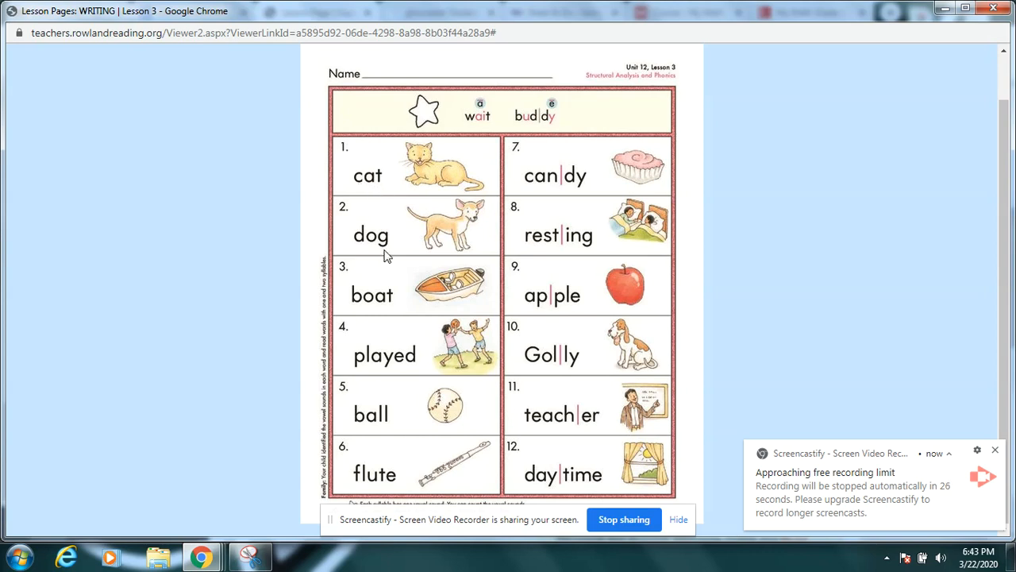
pyautogui.moveTo(362, 367)
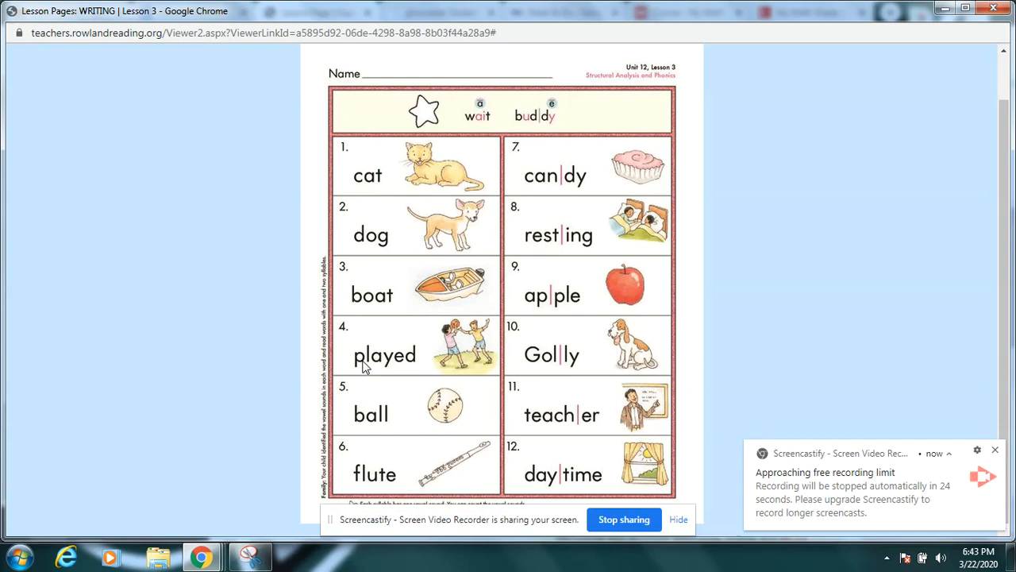
pyautogui.moveTo(389, 430)
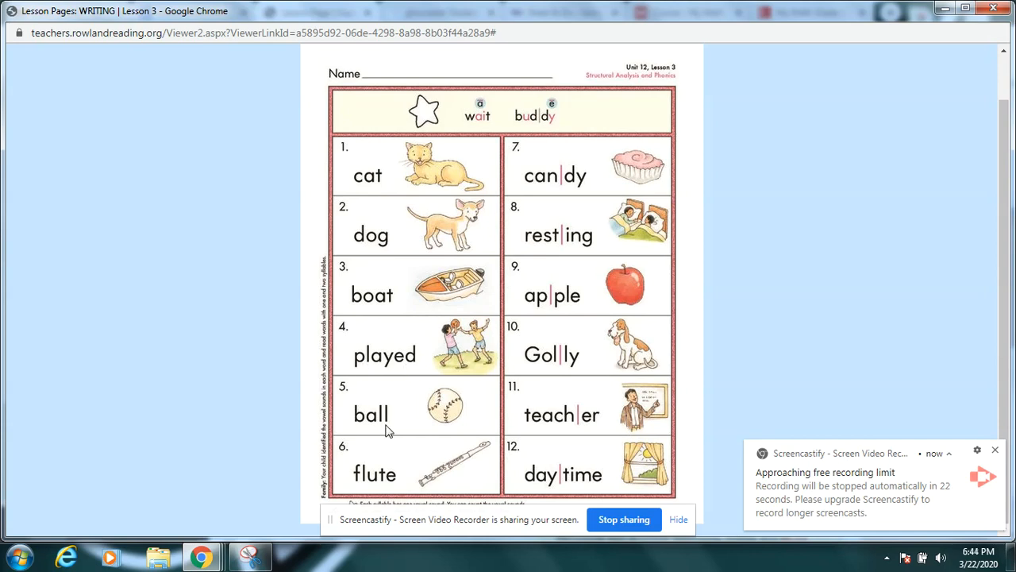
pyautogui.moveTo(391, 492)
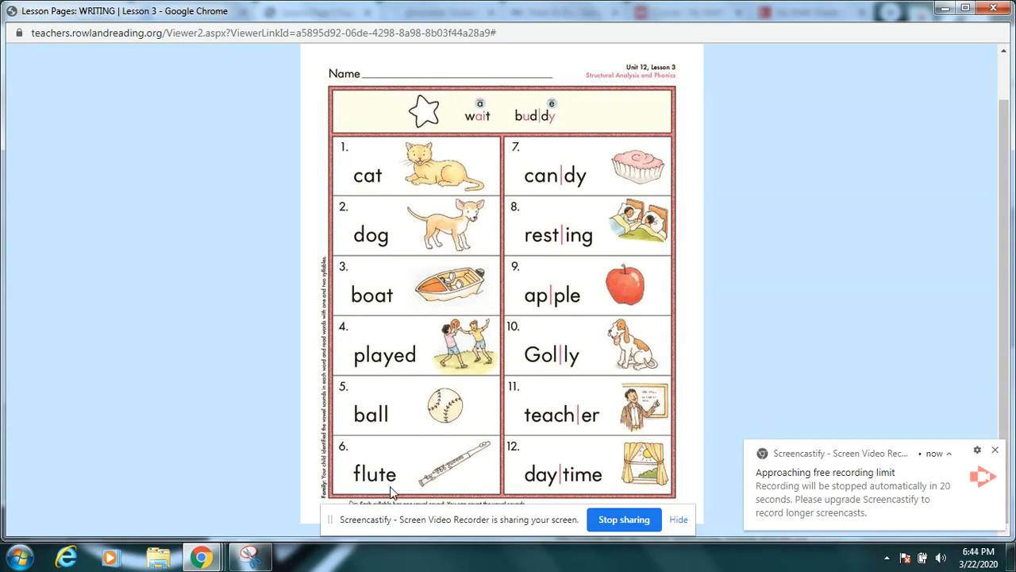
pyautogui.moveTo(413, 368)
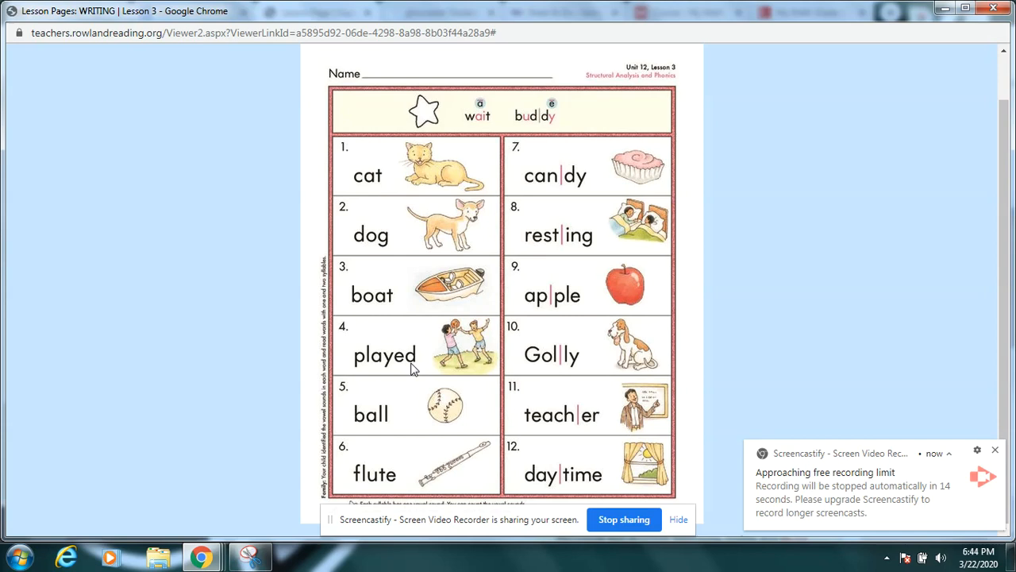
pyautogui.moveTo(515, 267)
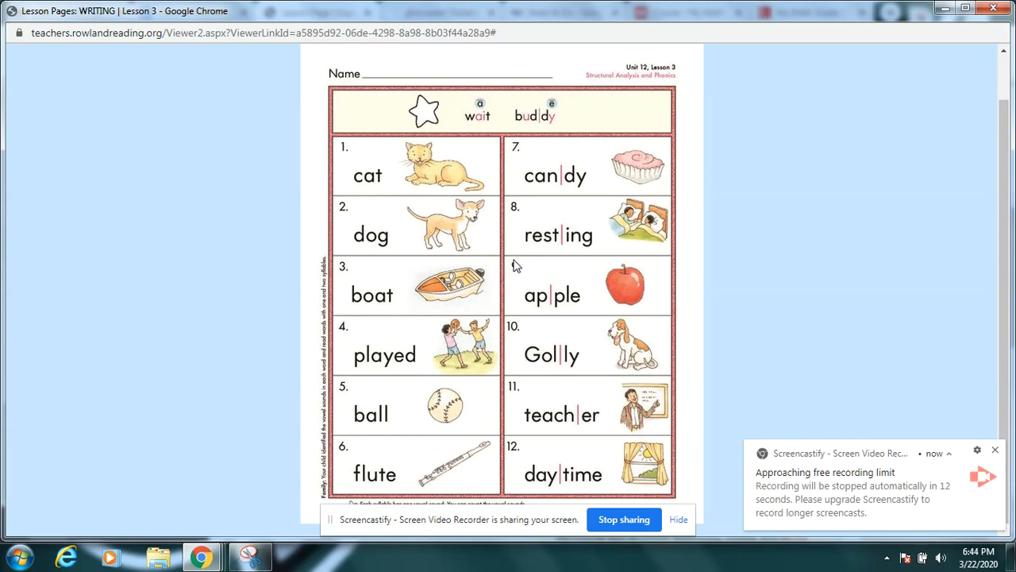
pyautogui.moveTo(559, 205)
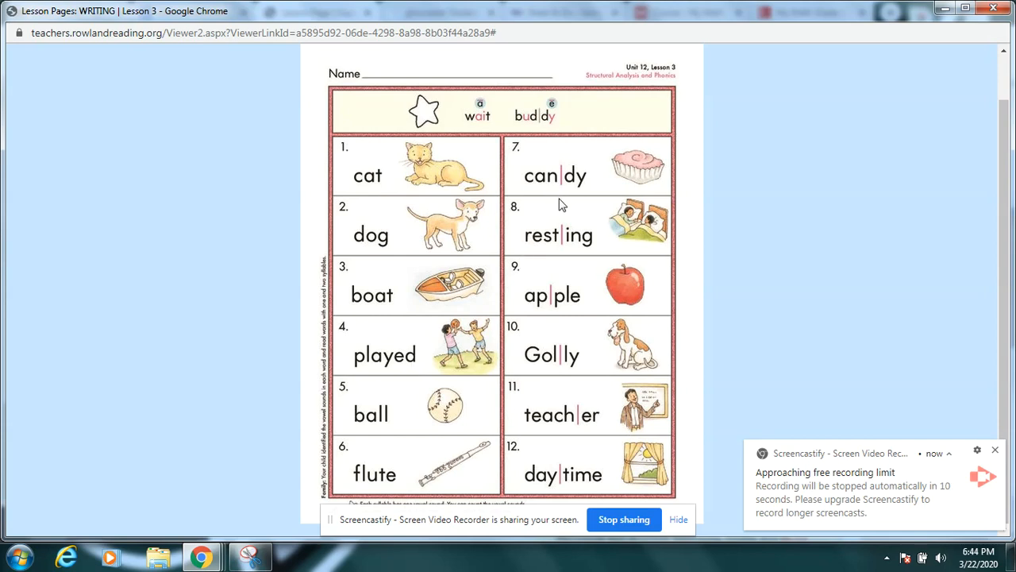